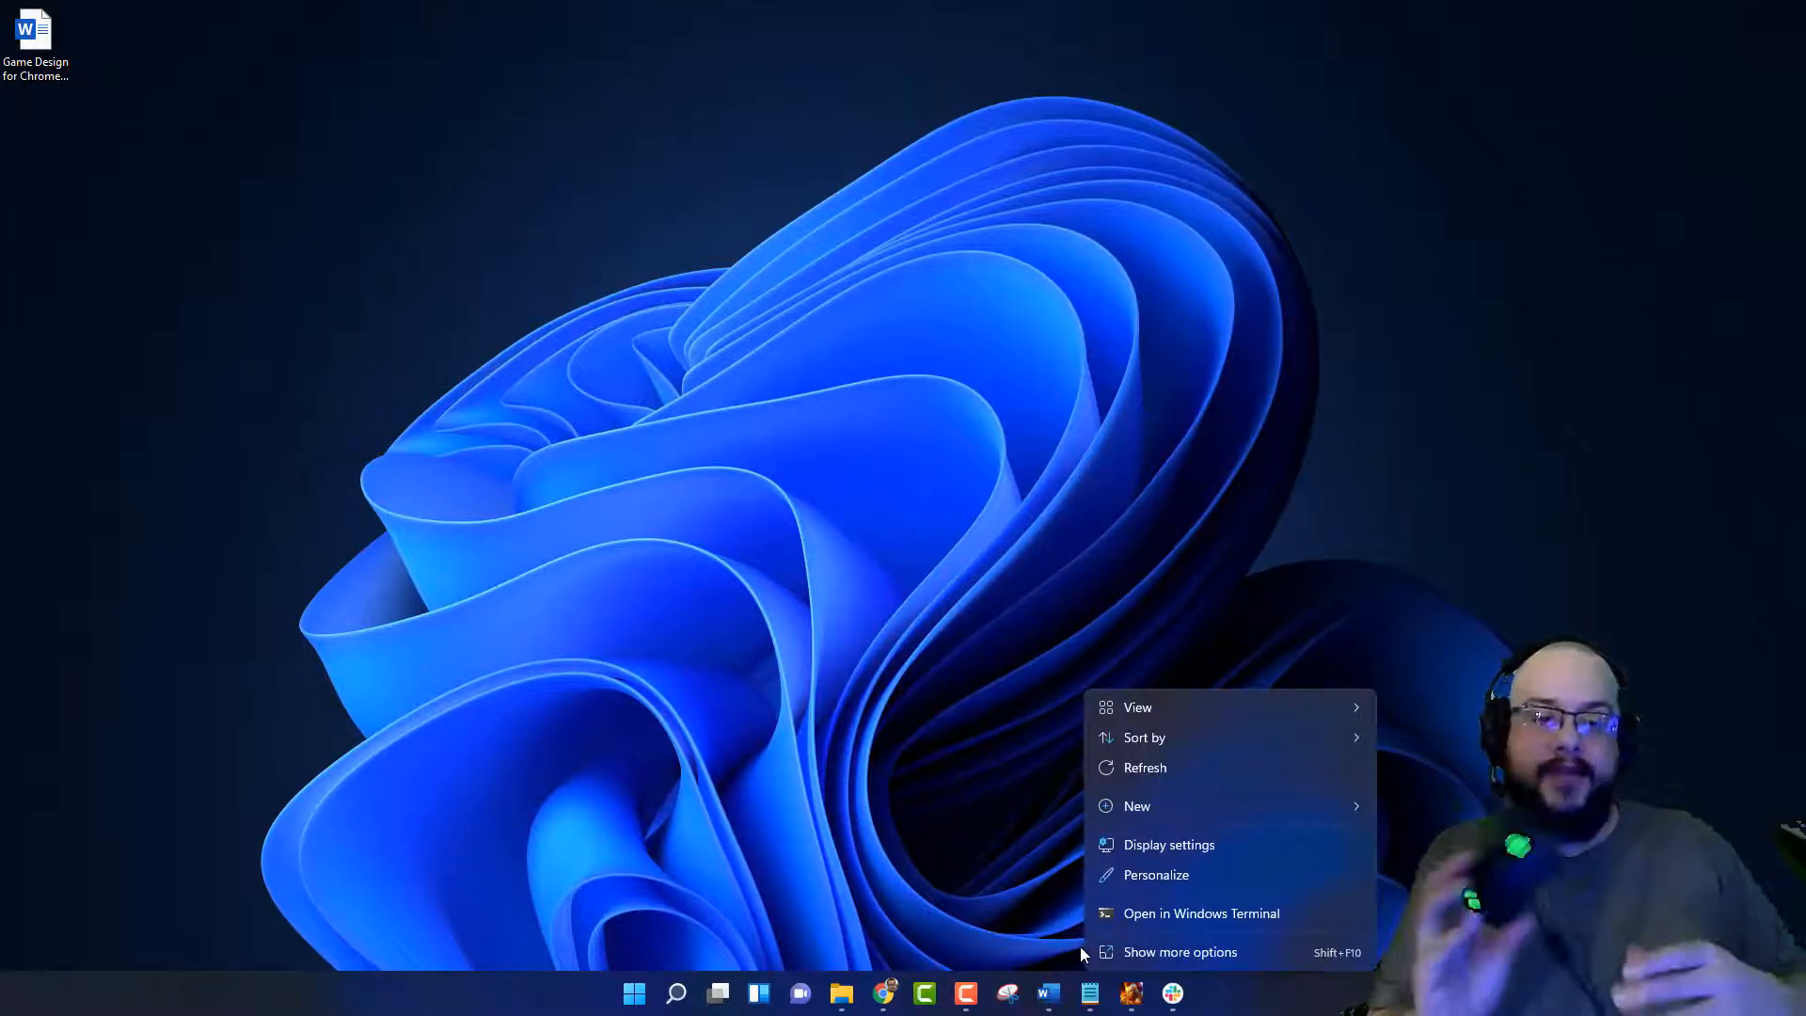
# Step: Dismiss the desktop right-click menu by clicking empty desktop space
pyautogui.click(758, 519)
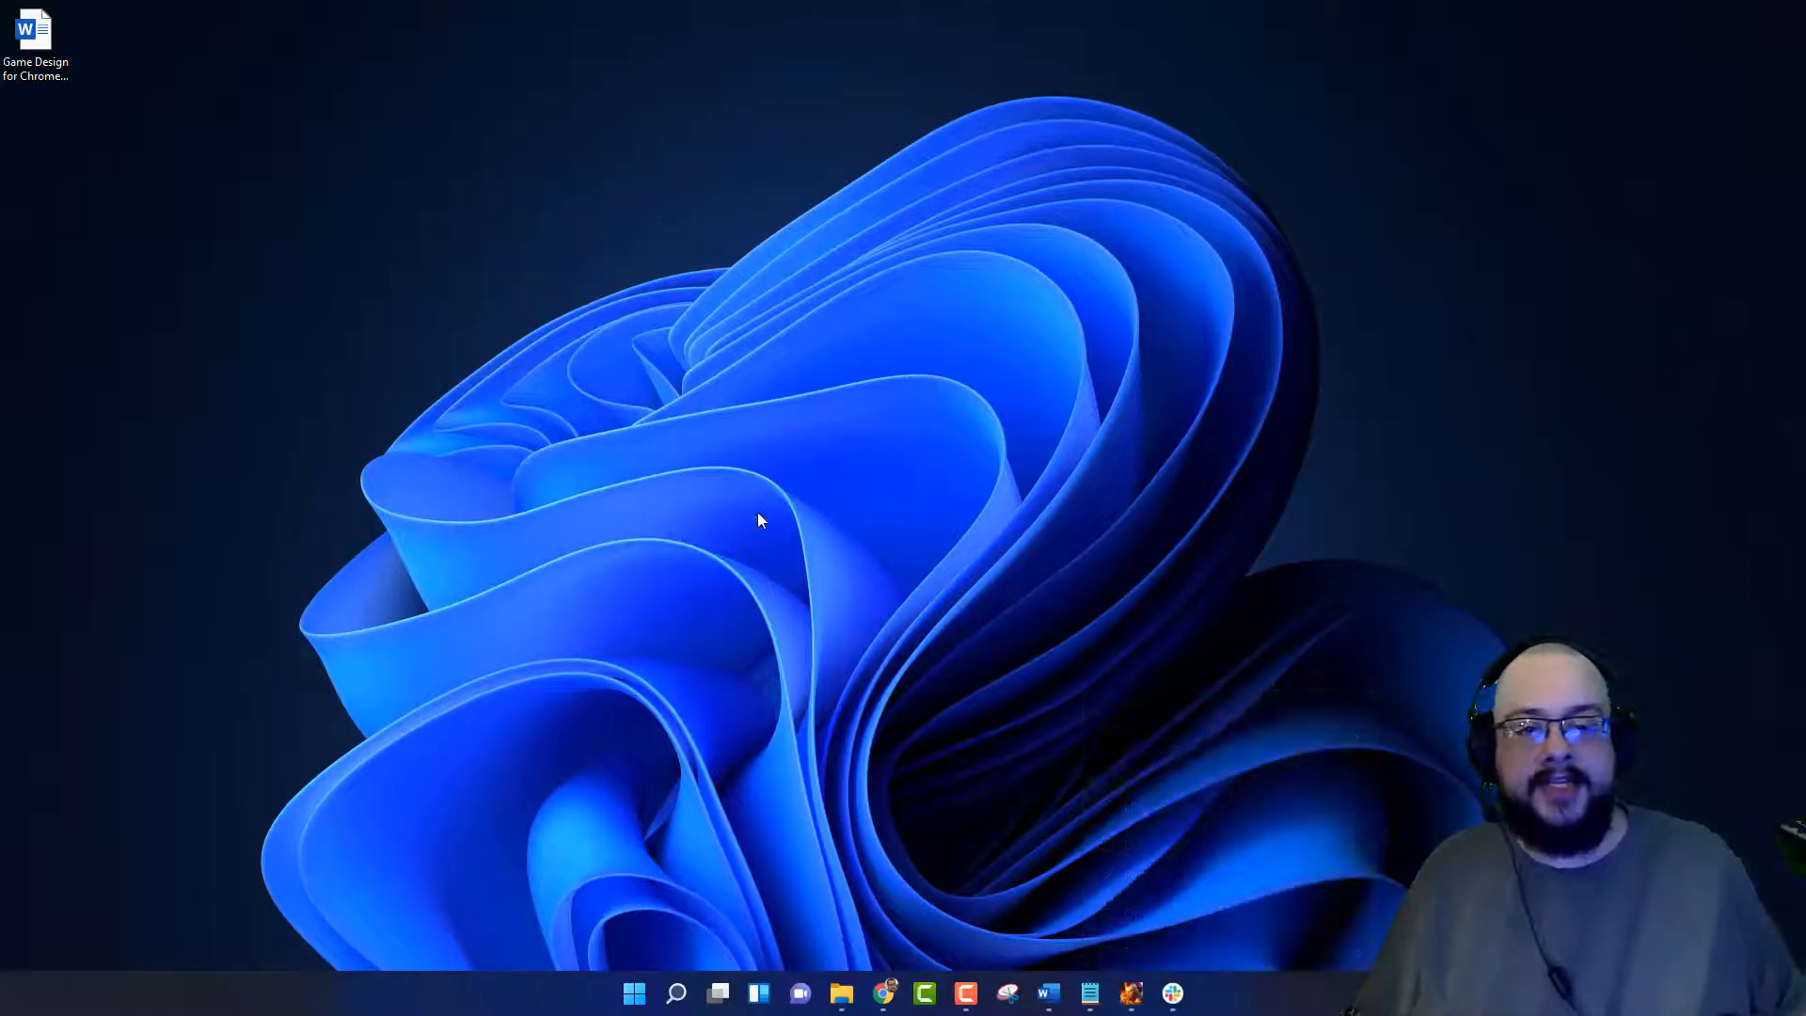
pyautogui.moveTo(1395, 719)
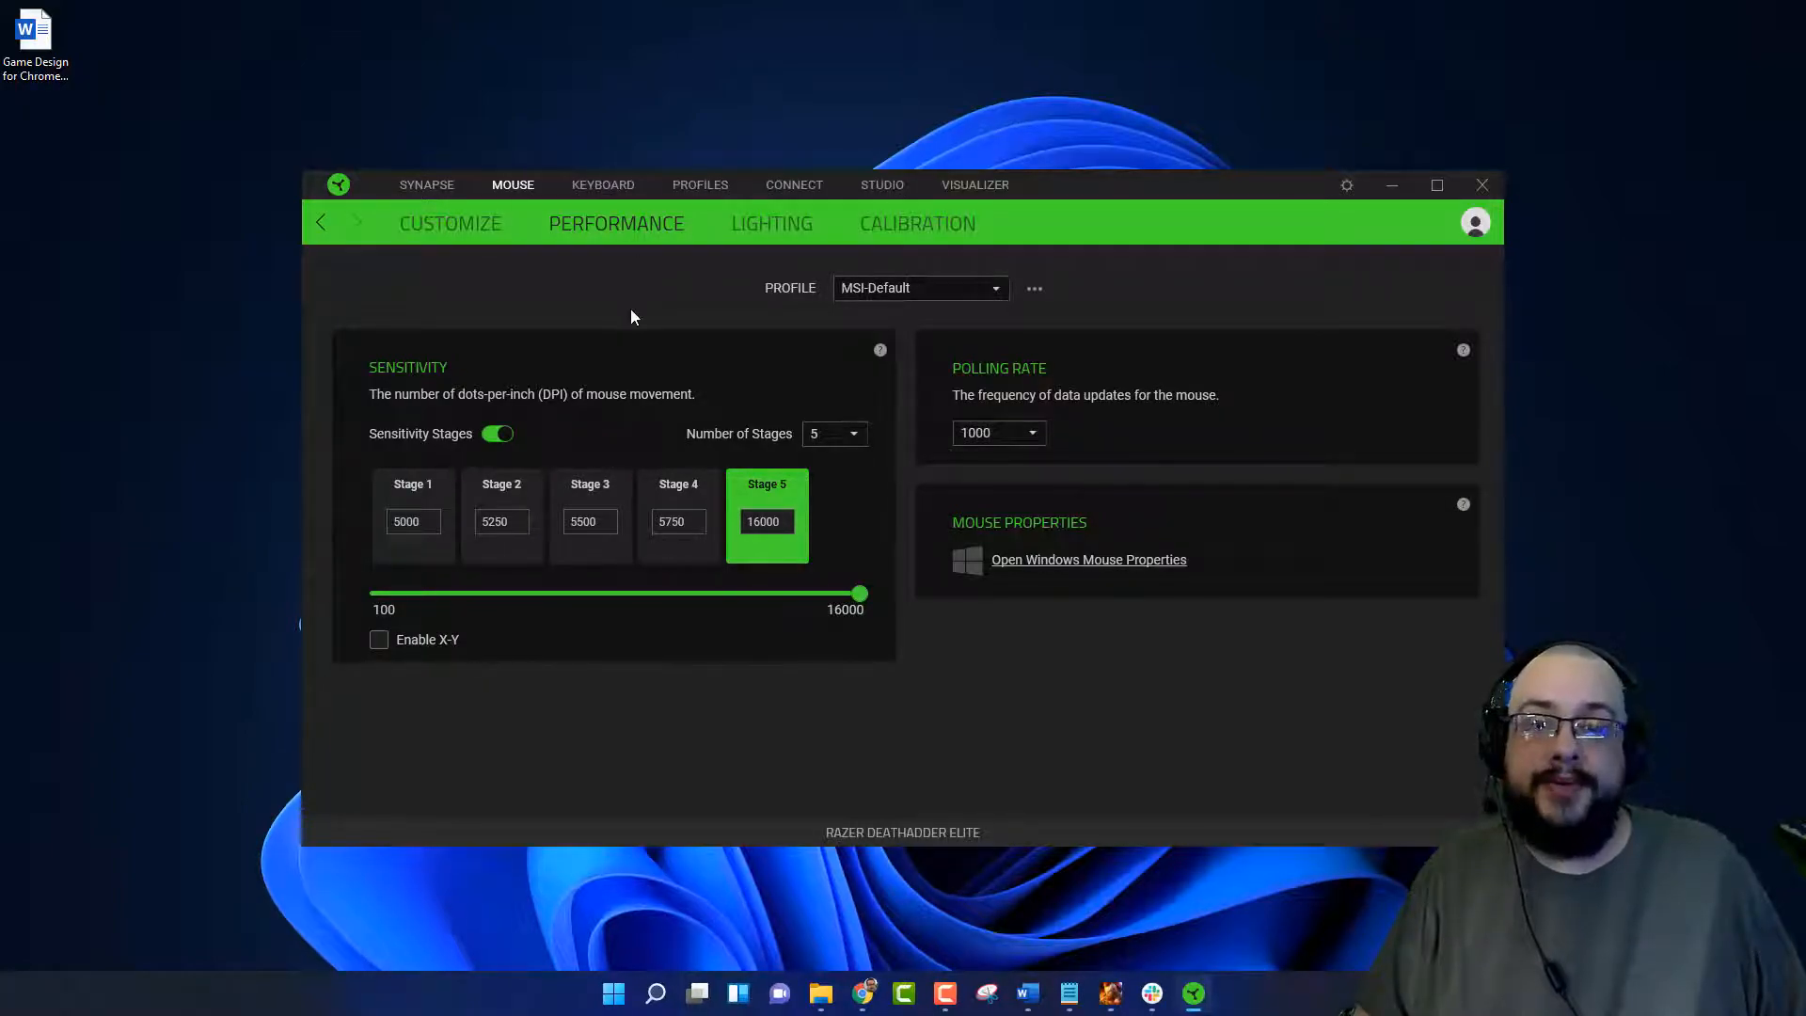
pyautogui.moveTo(620, 305)
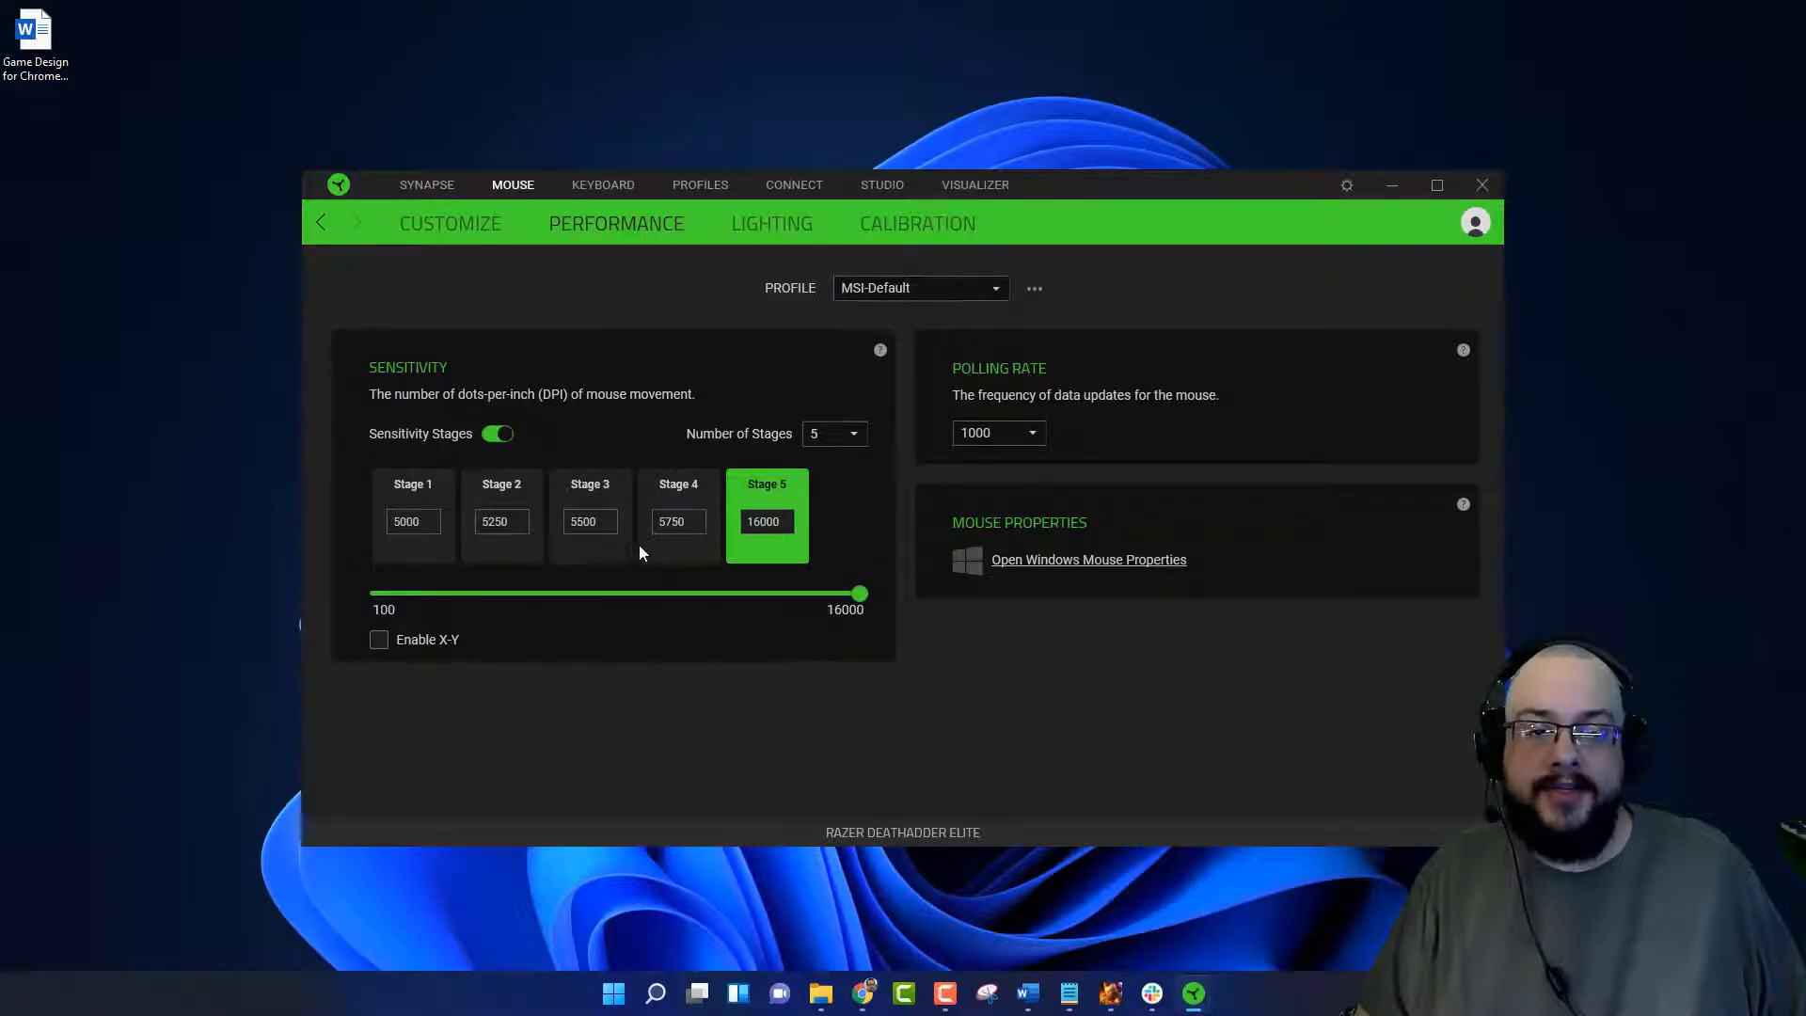
pyautogui.moveTo(910, 658)
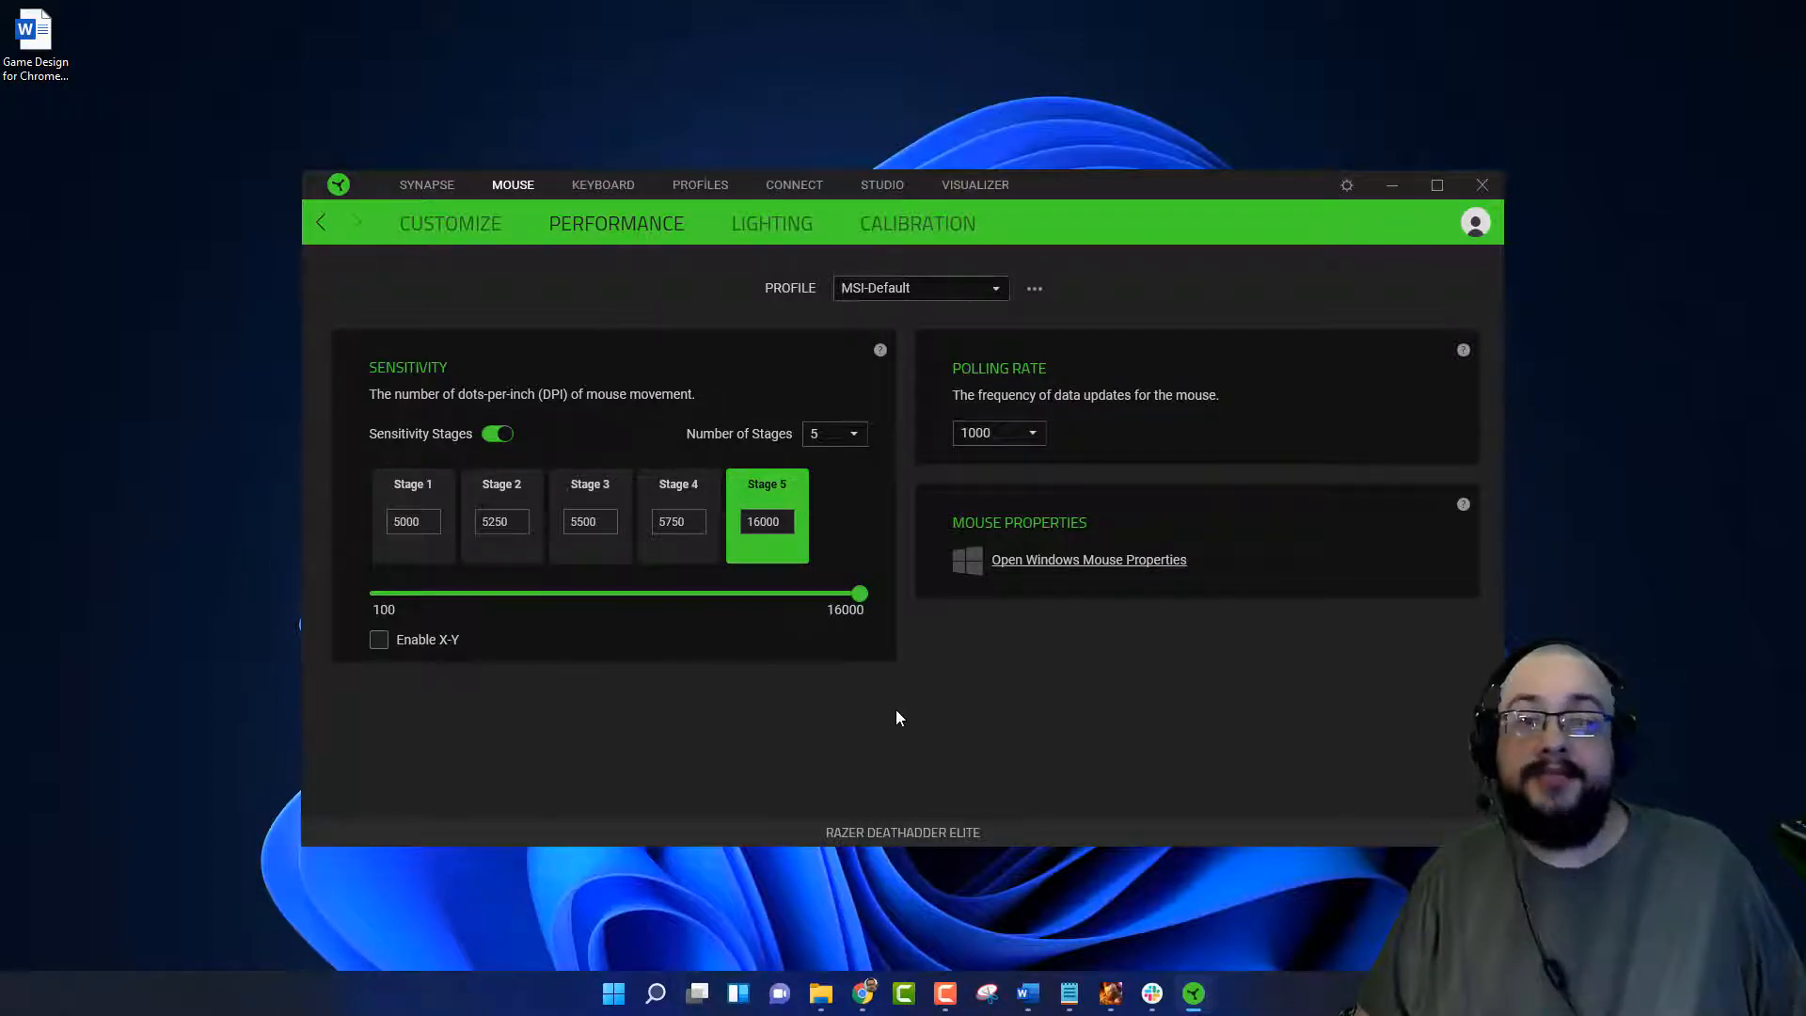
pyautogui.moveTo(882, 688)
pyautogui.write('mouse')
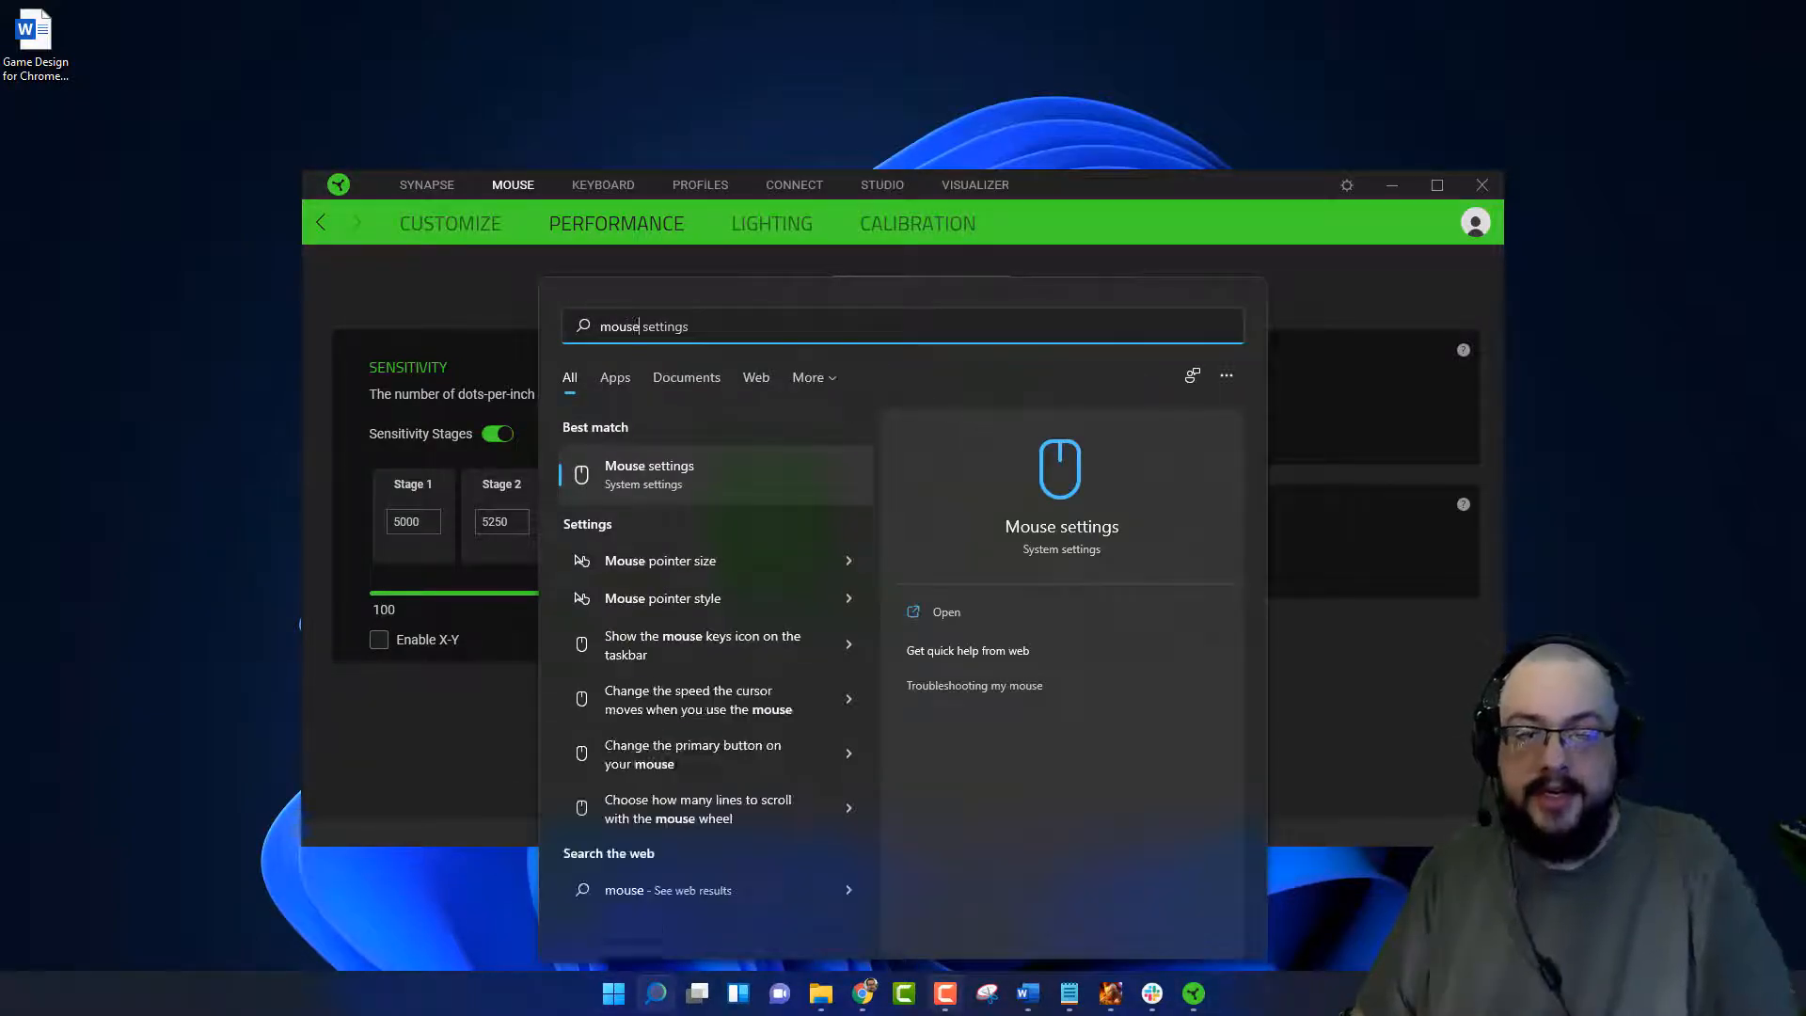
# Step: Open the Mouse settings page and adjust the pointer speed slider to a lower setting
pyautogui.click(648, 473)
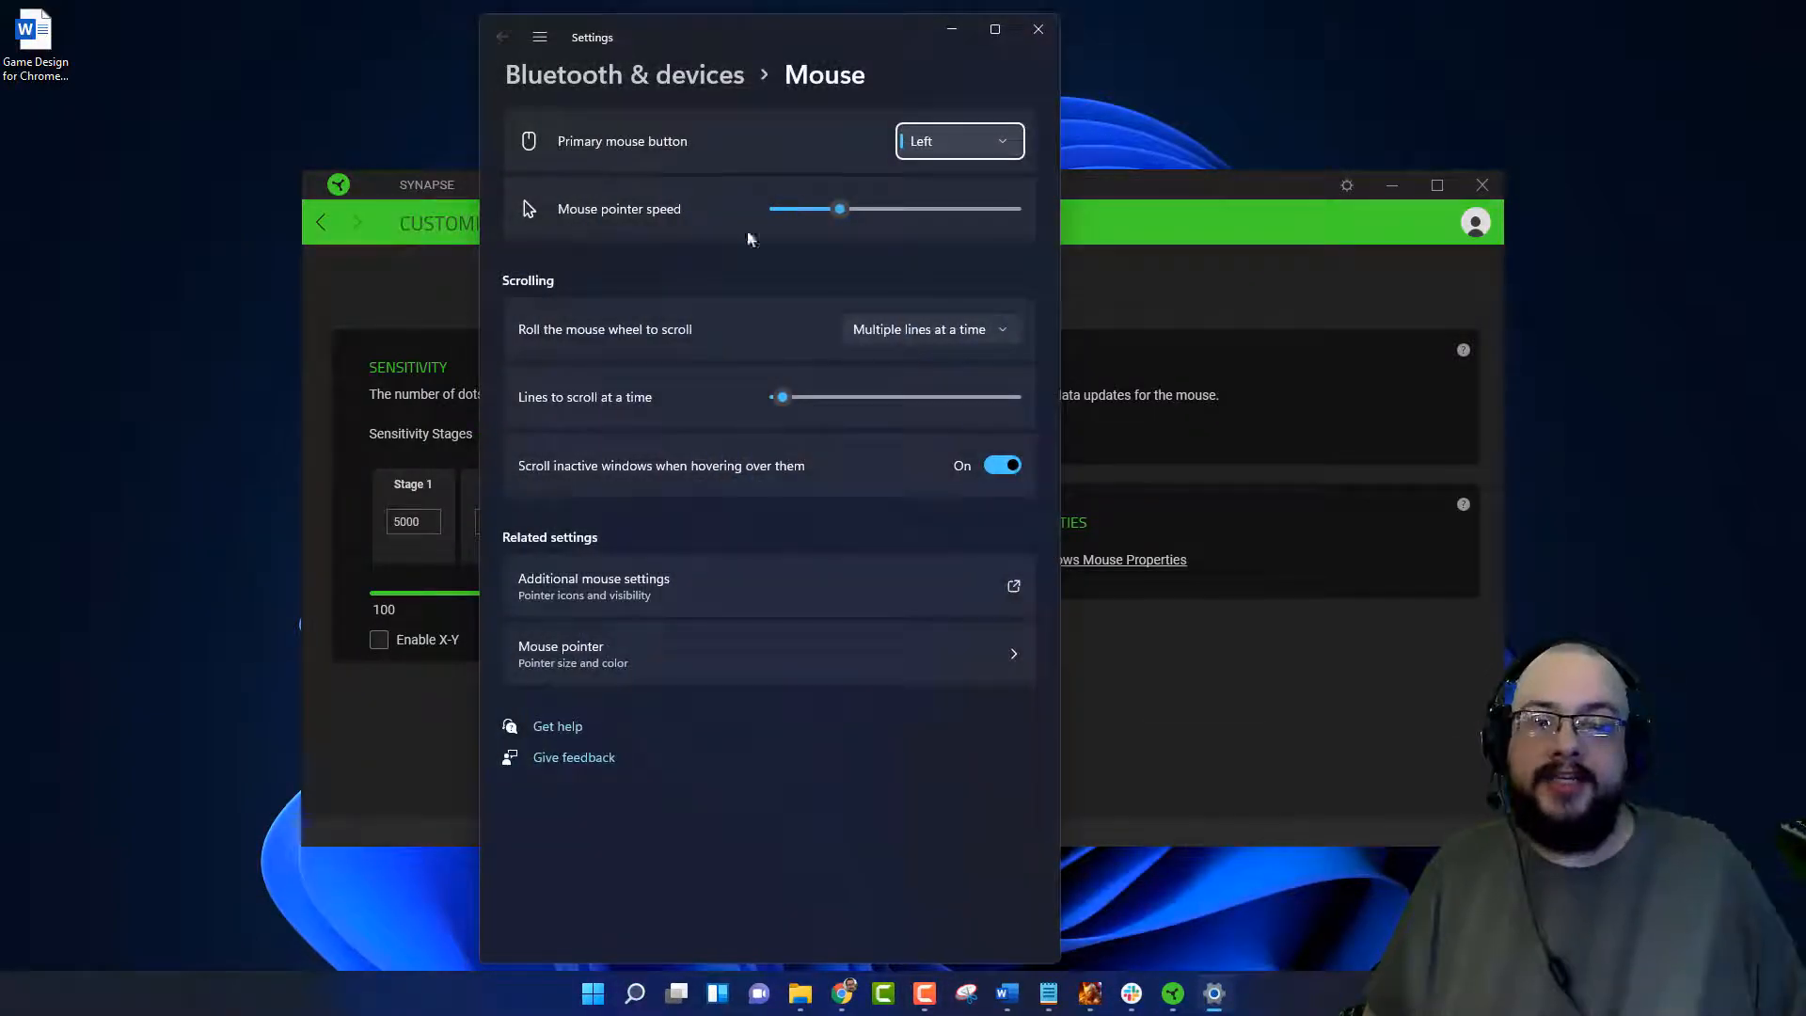
pyautogui.moveTo(839, 209); pyautogui.dragTo(889, 209)
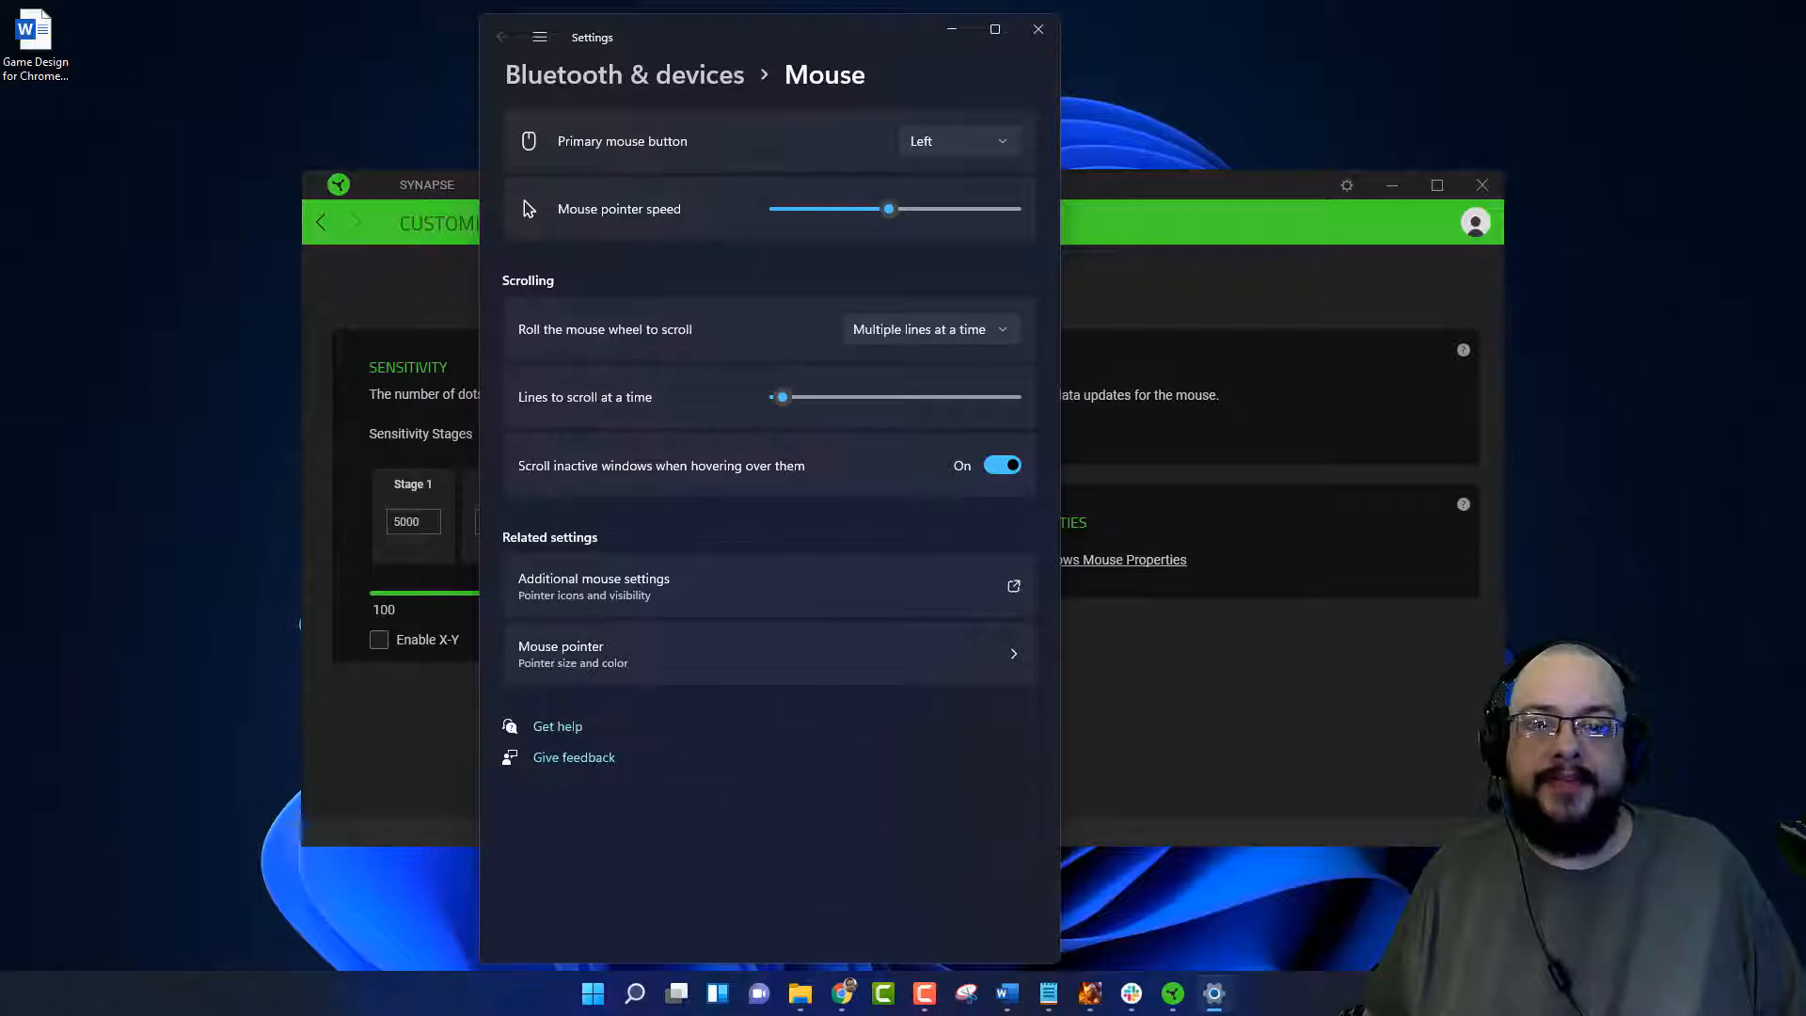
pyautogui.moveTo(824, 200)
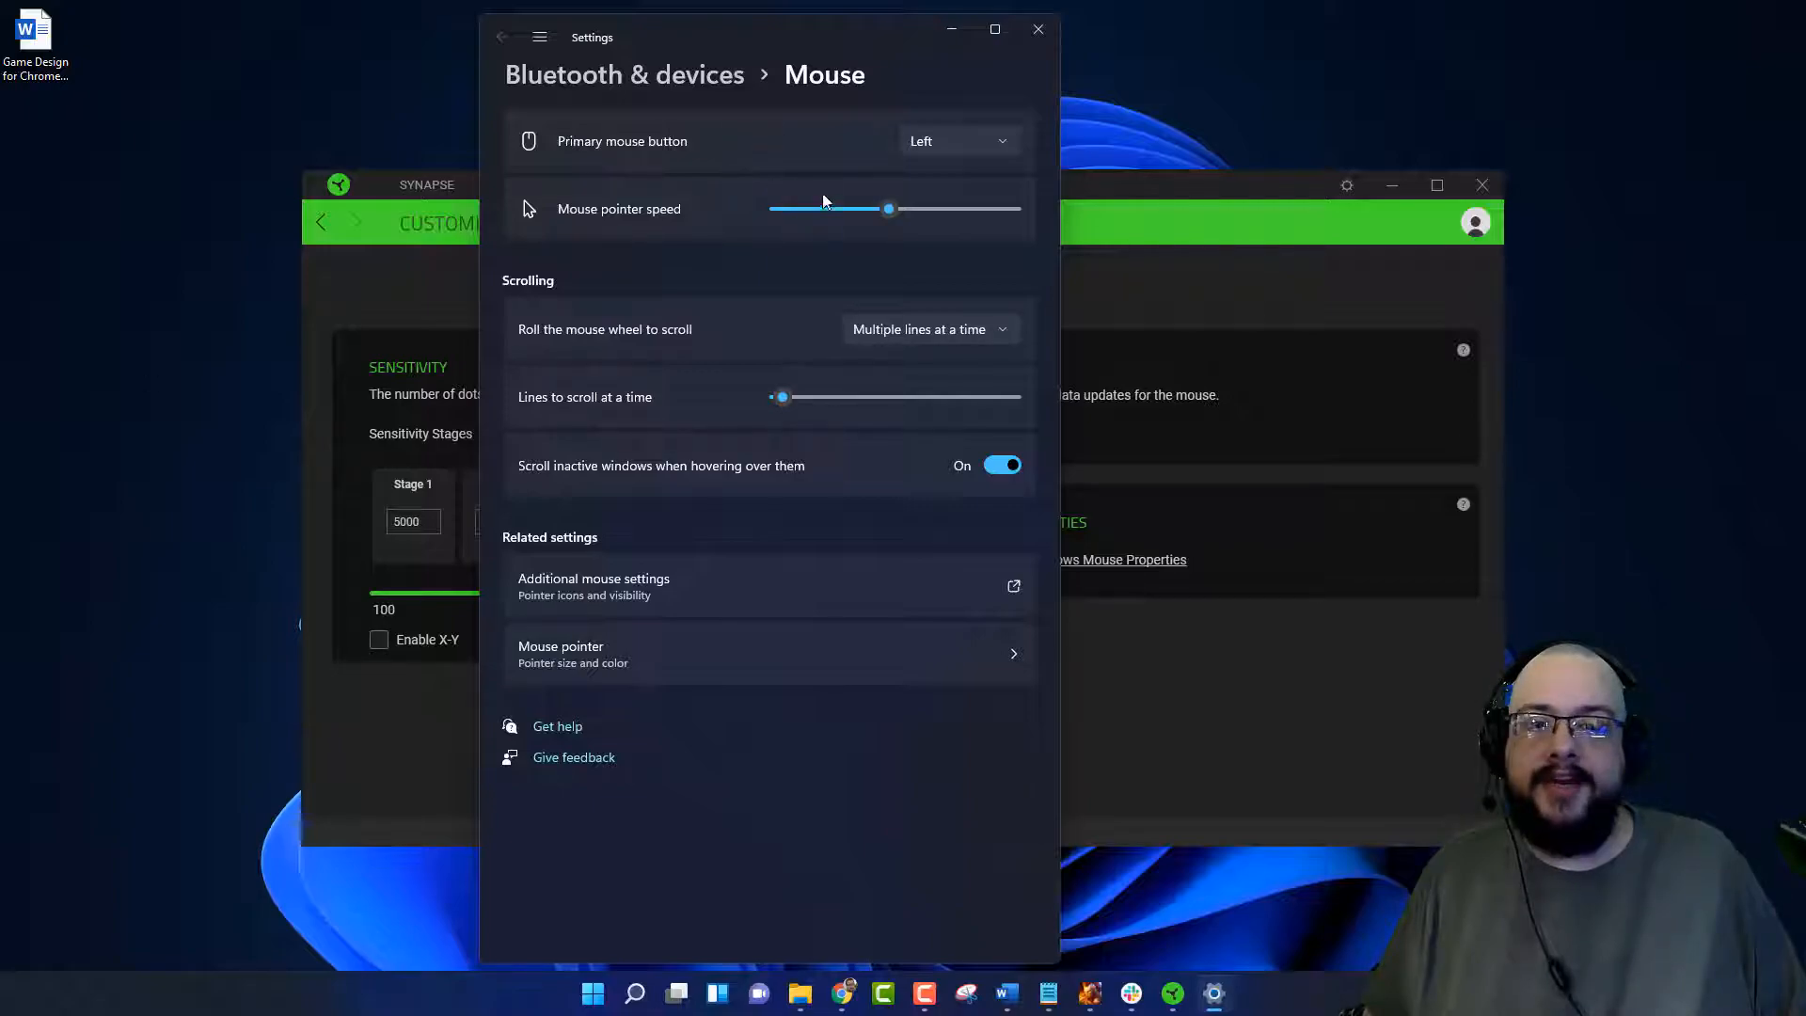
pyautogui.moveTo(887, 209); pyautogui.dragTo(821, 209)
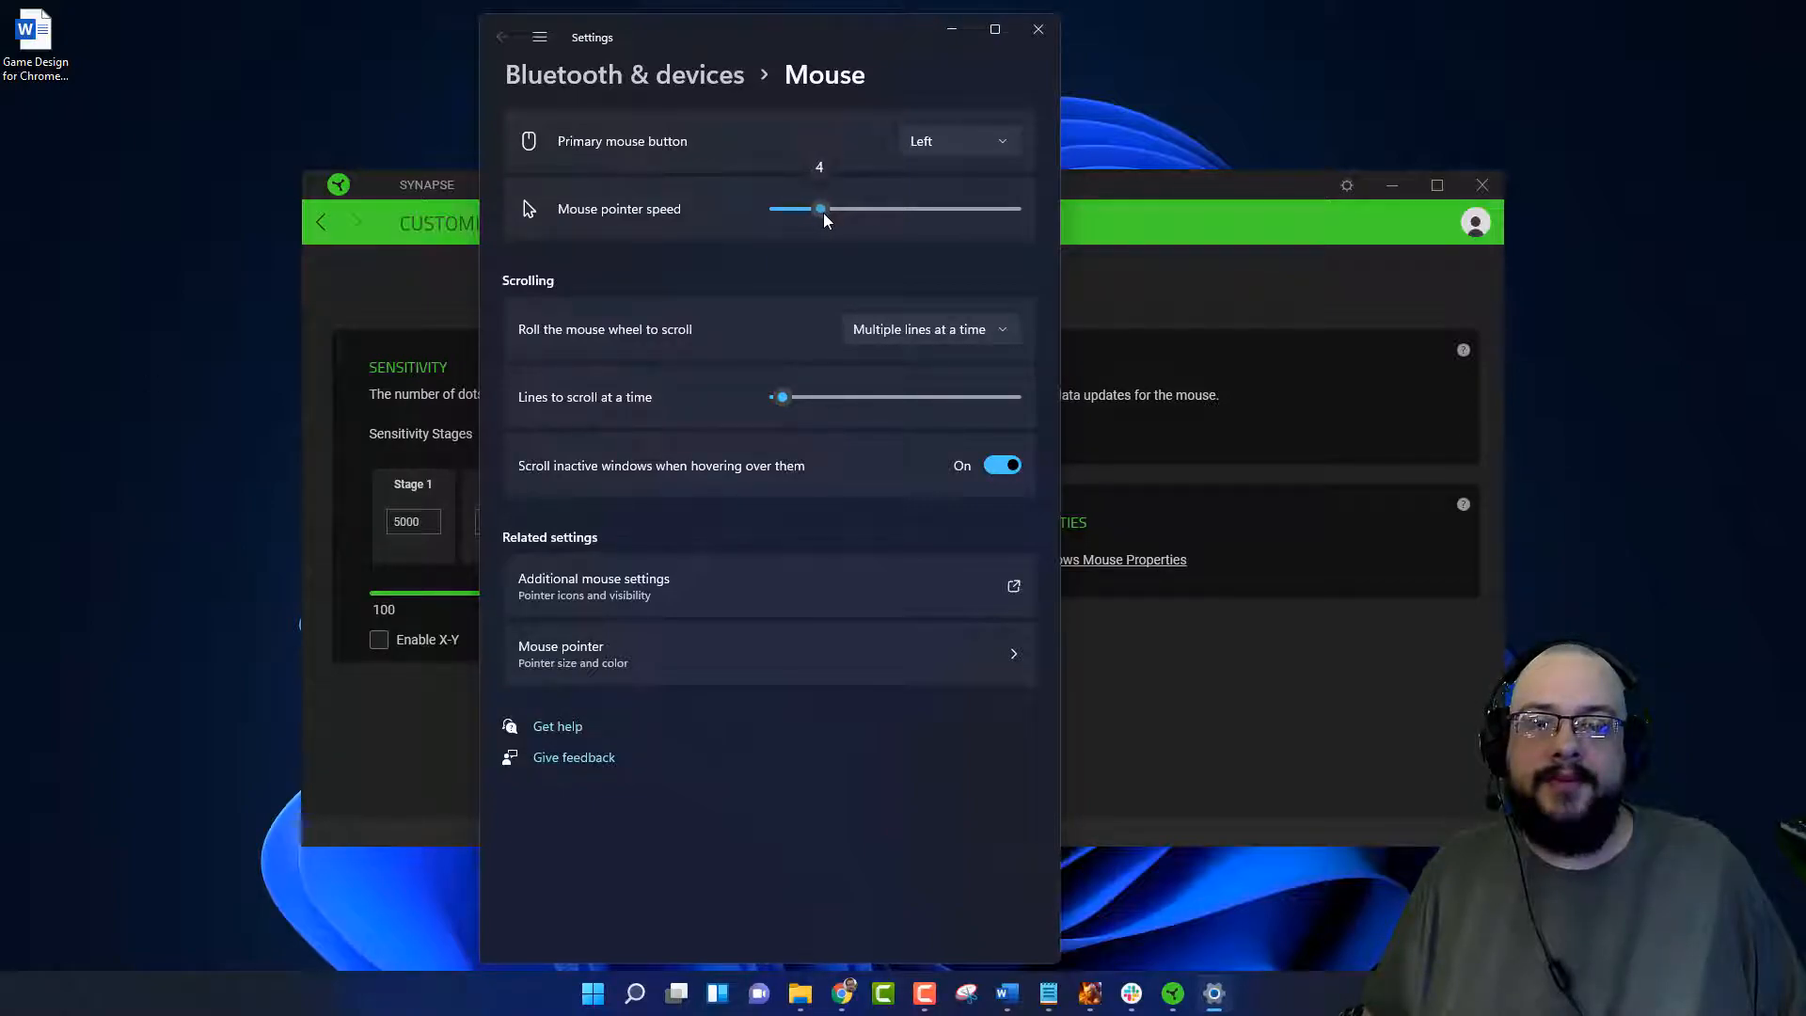
pyautogui.moveTo(819, 209); pyautogui.dragTo(826, 209)
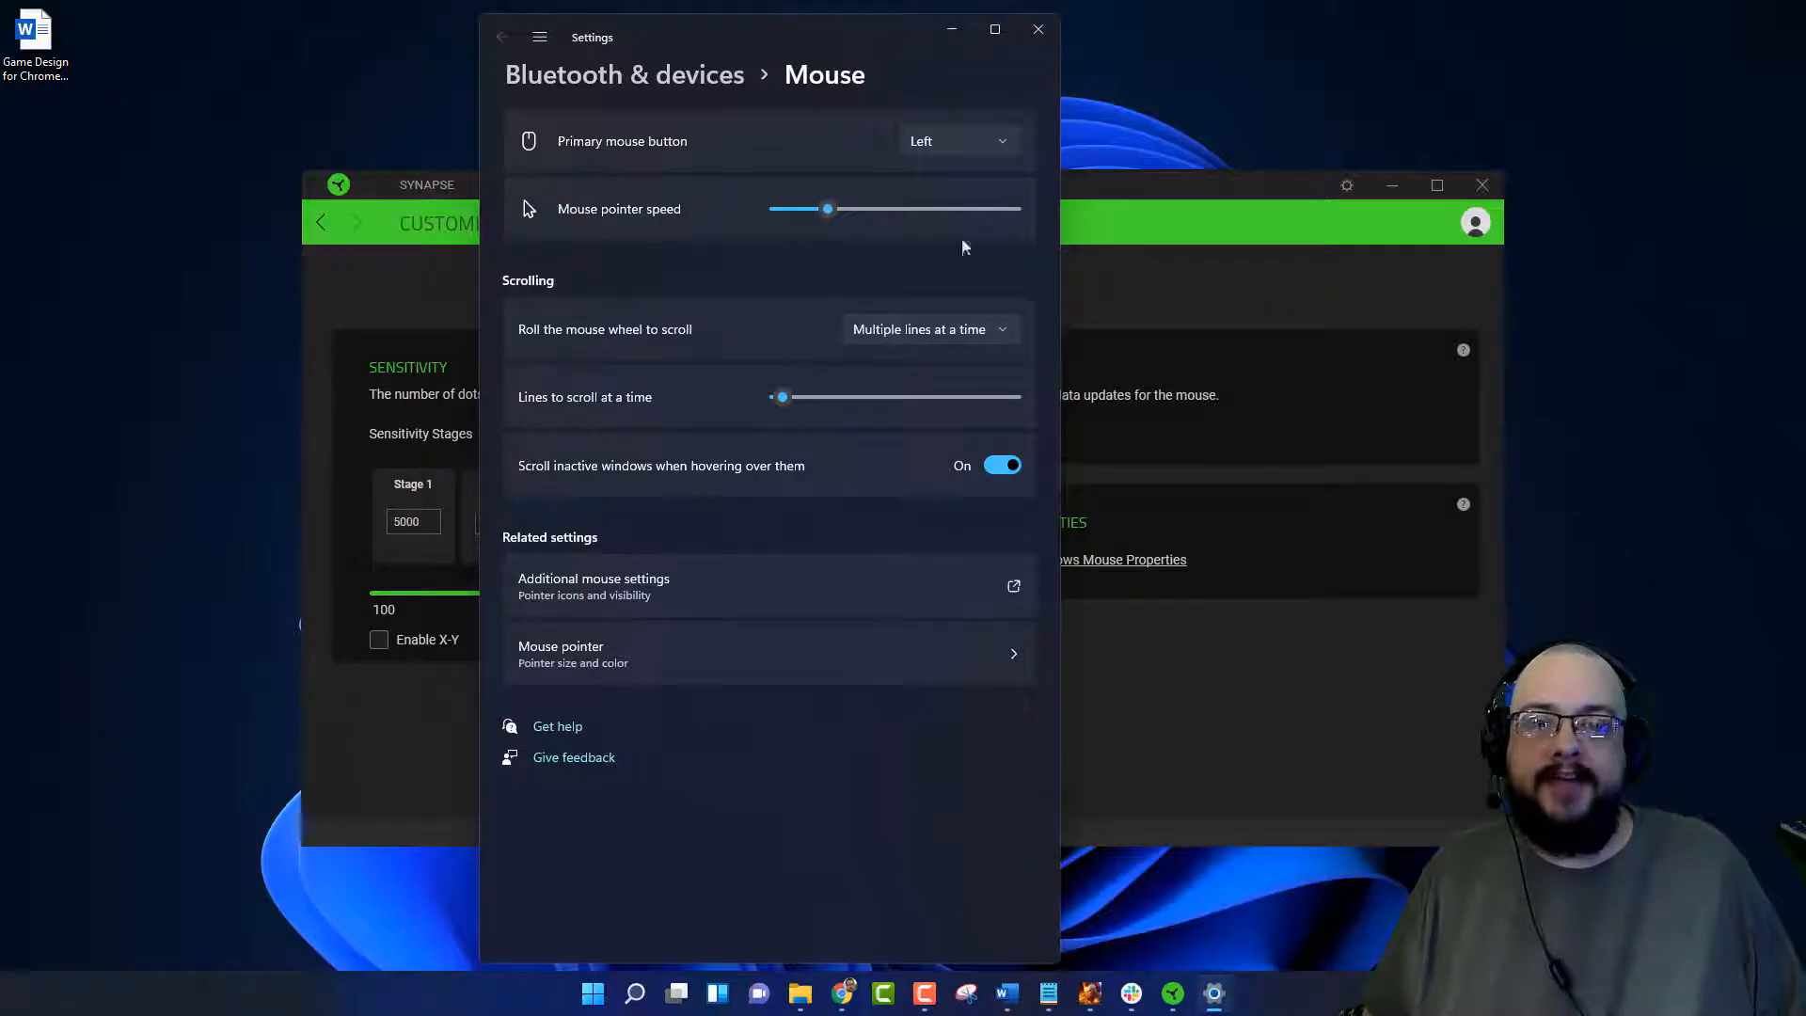
pyautogui.moveTo(827, 209); pyautogui.dragTo(838, 209)
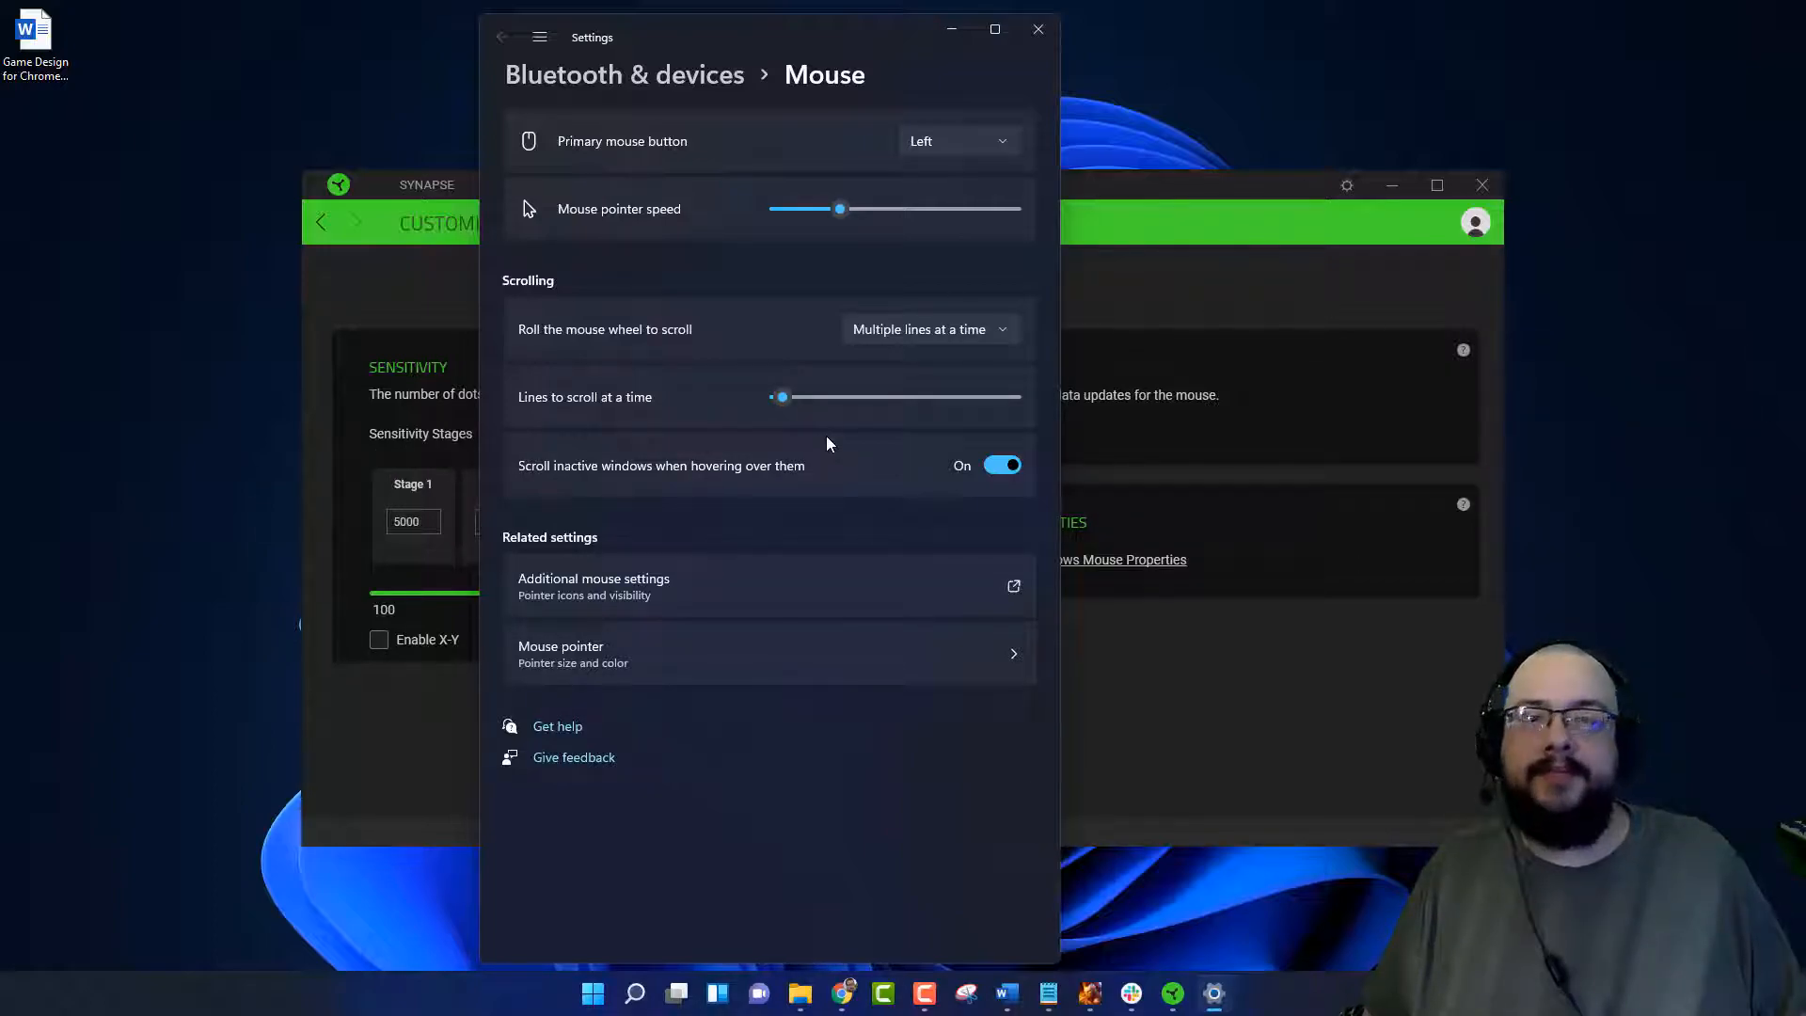
pyautogui.moveTo(1379, 620)
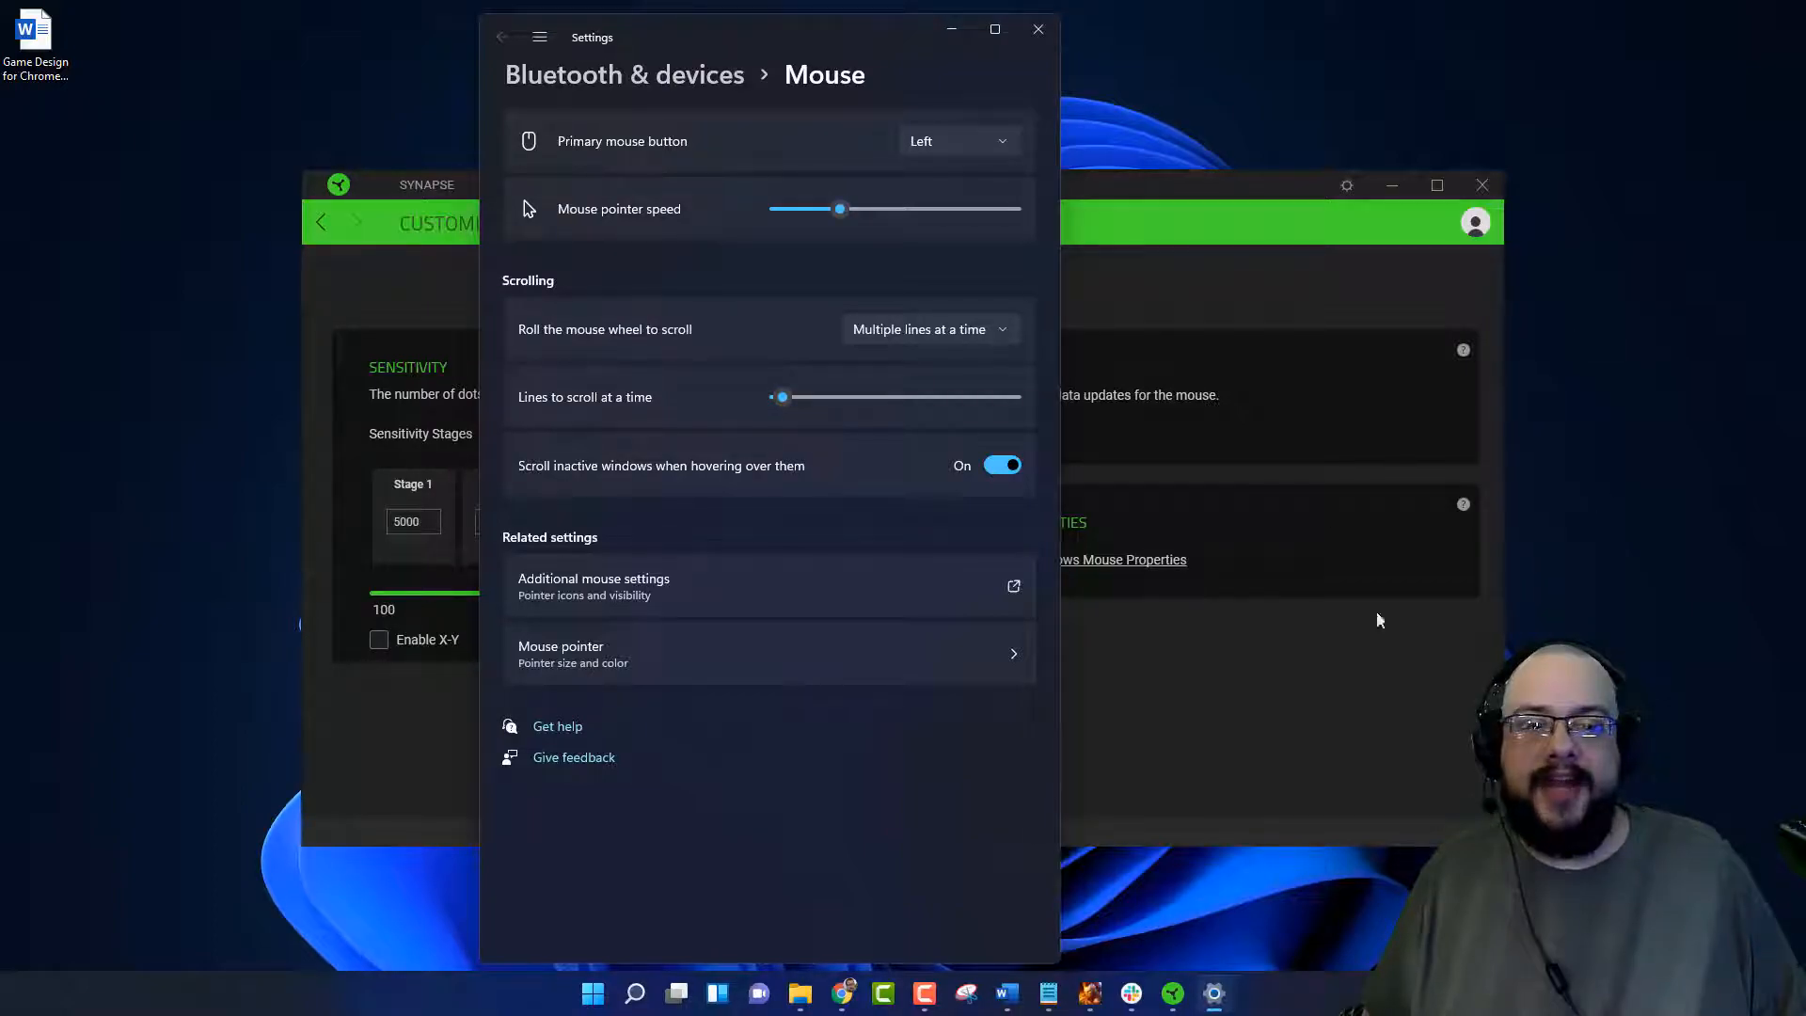
pyautogui.moveTo(1258, 190)
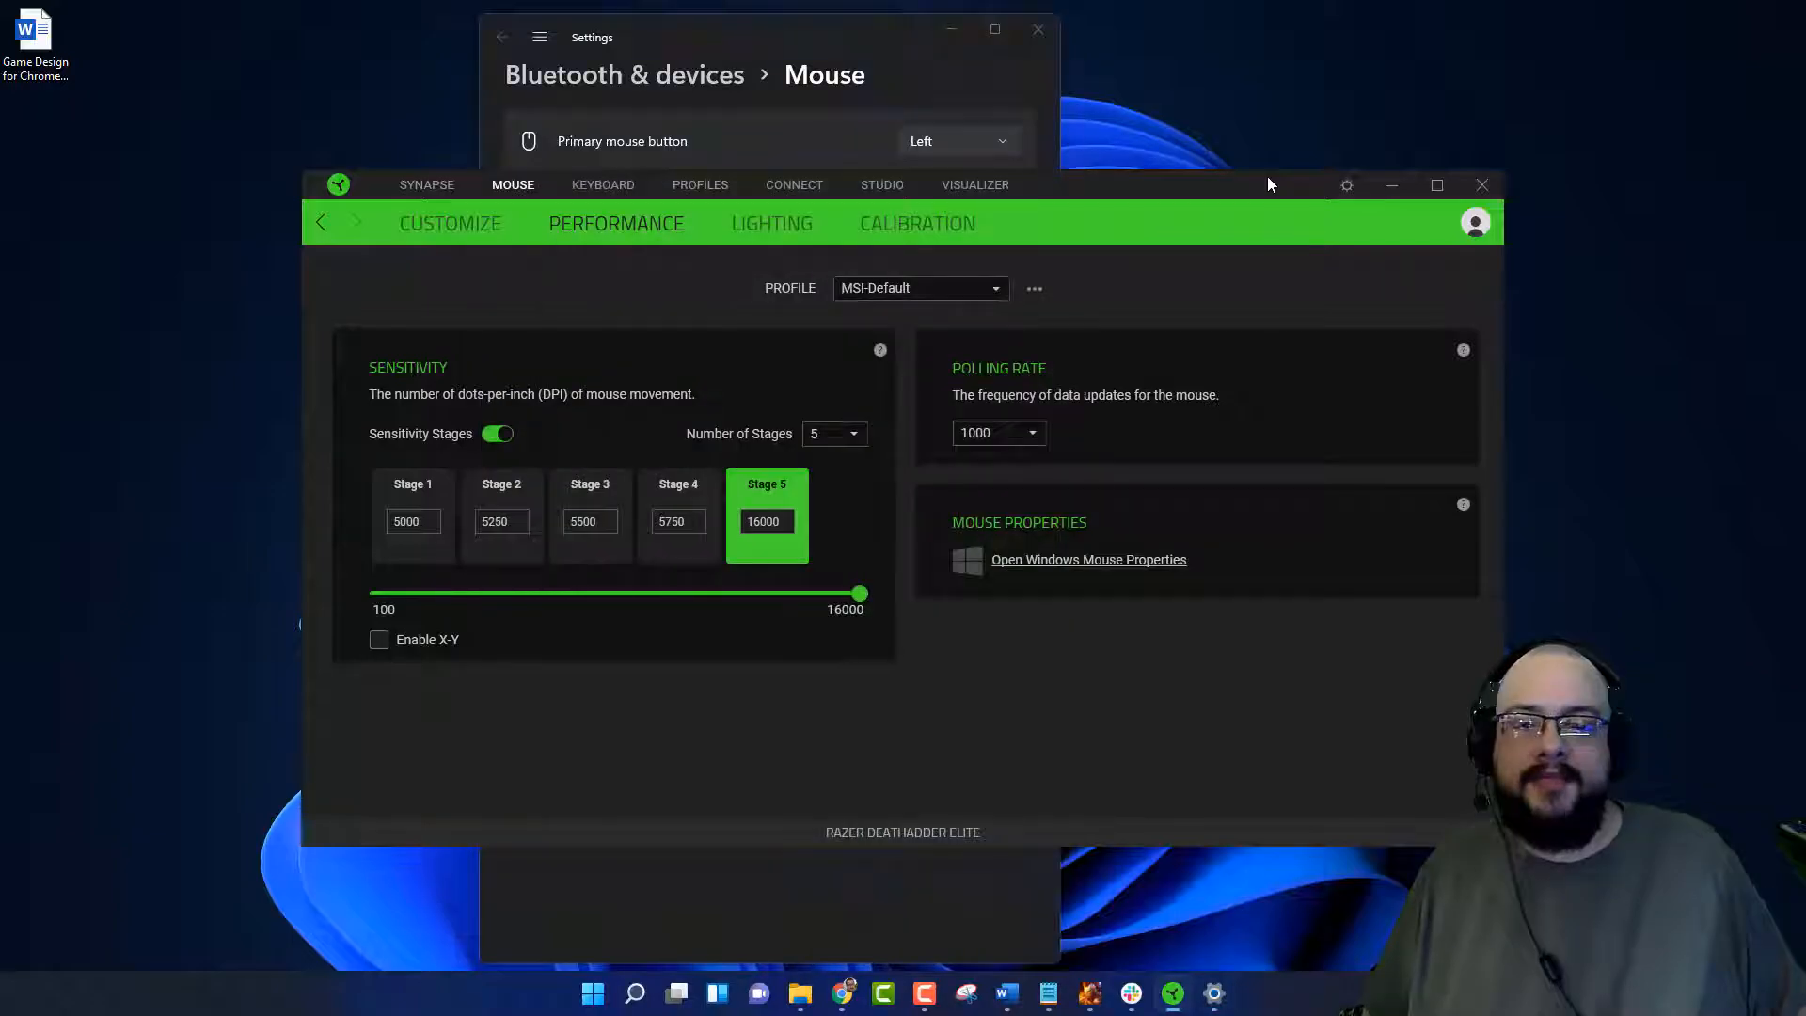
pyautogui.moveTo(848, 56)
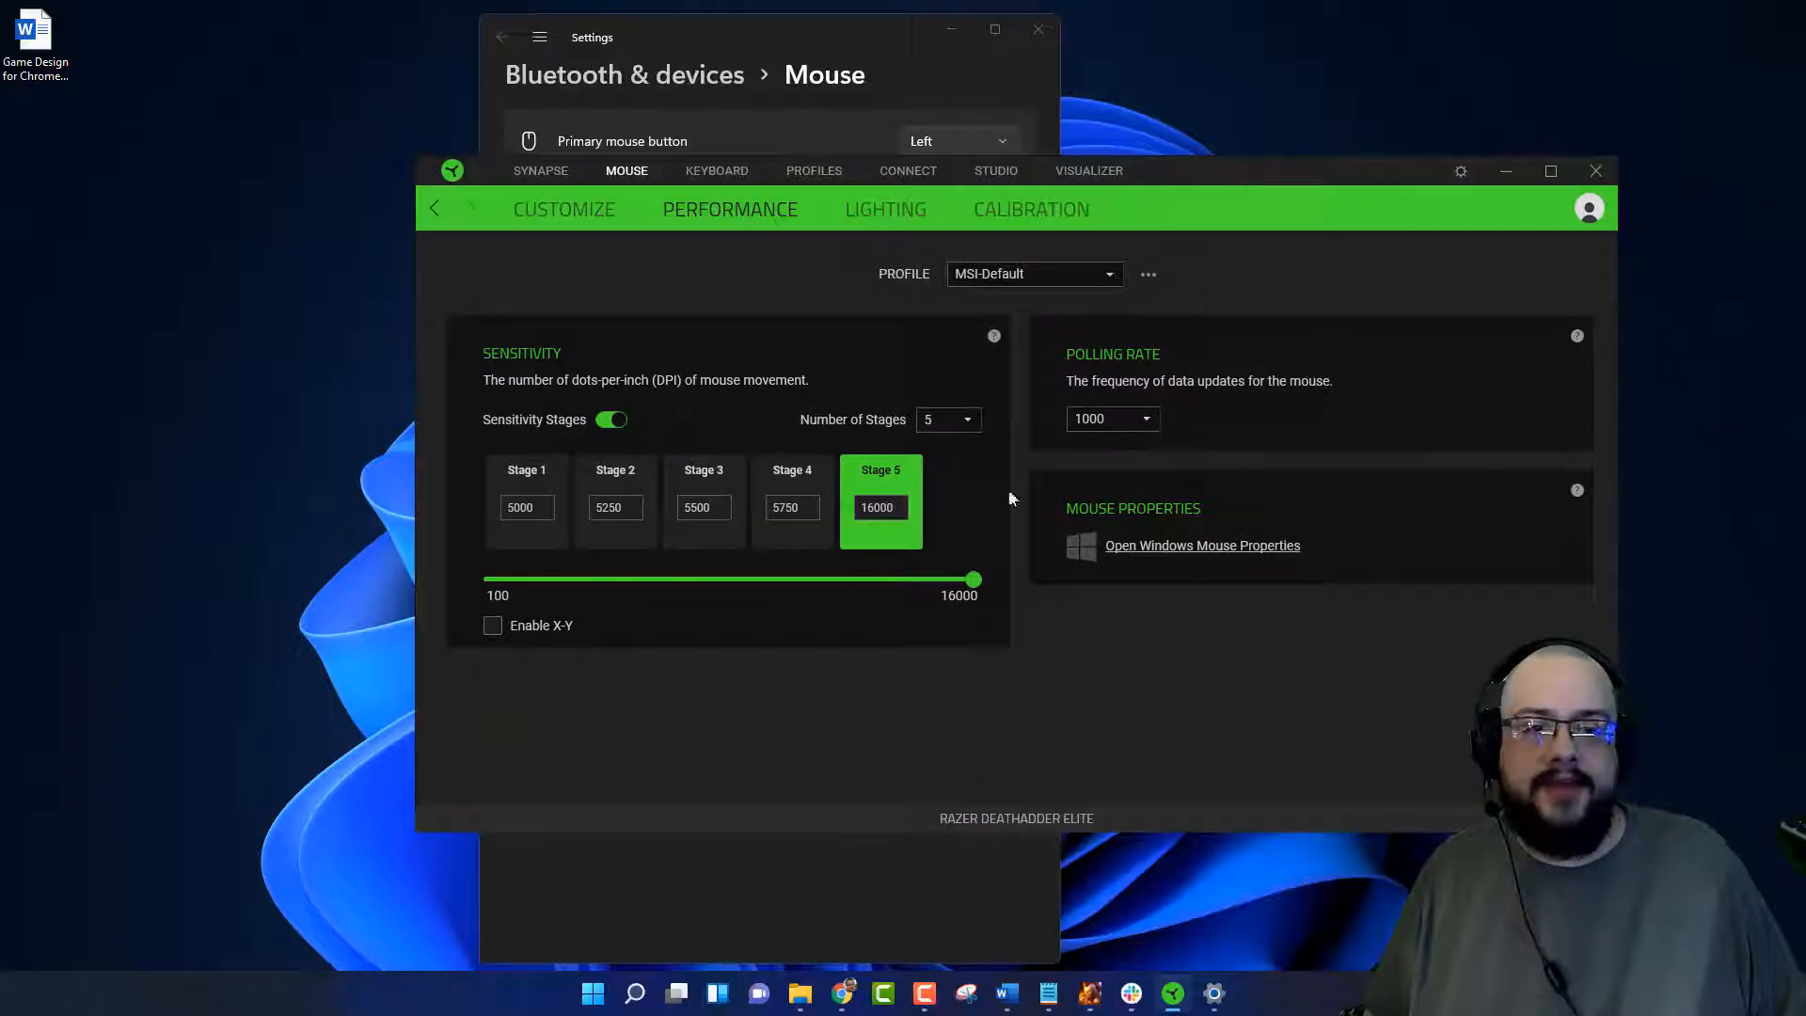
pyautogui.moveTo(1012, 494)
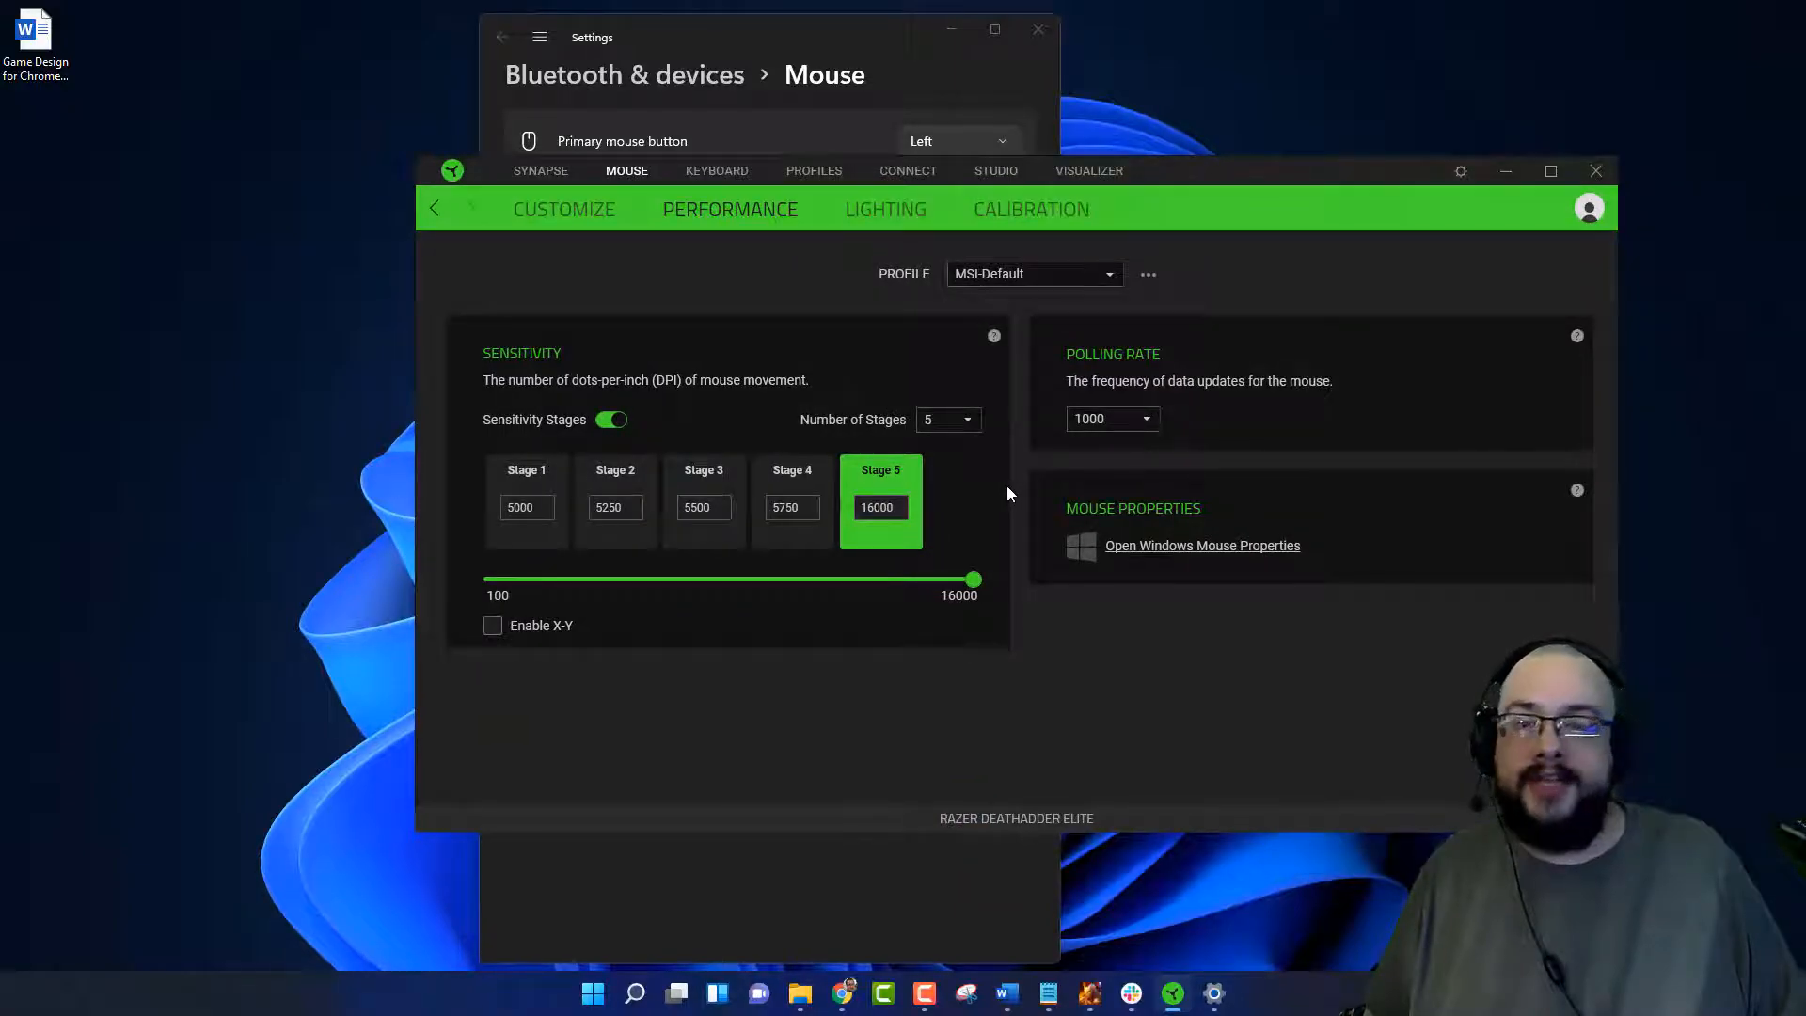
pyautogui.moveTo(1114, 635)
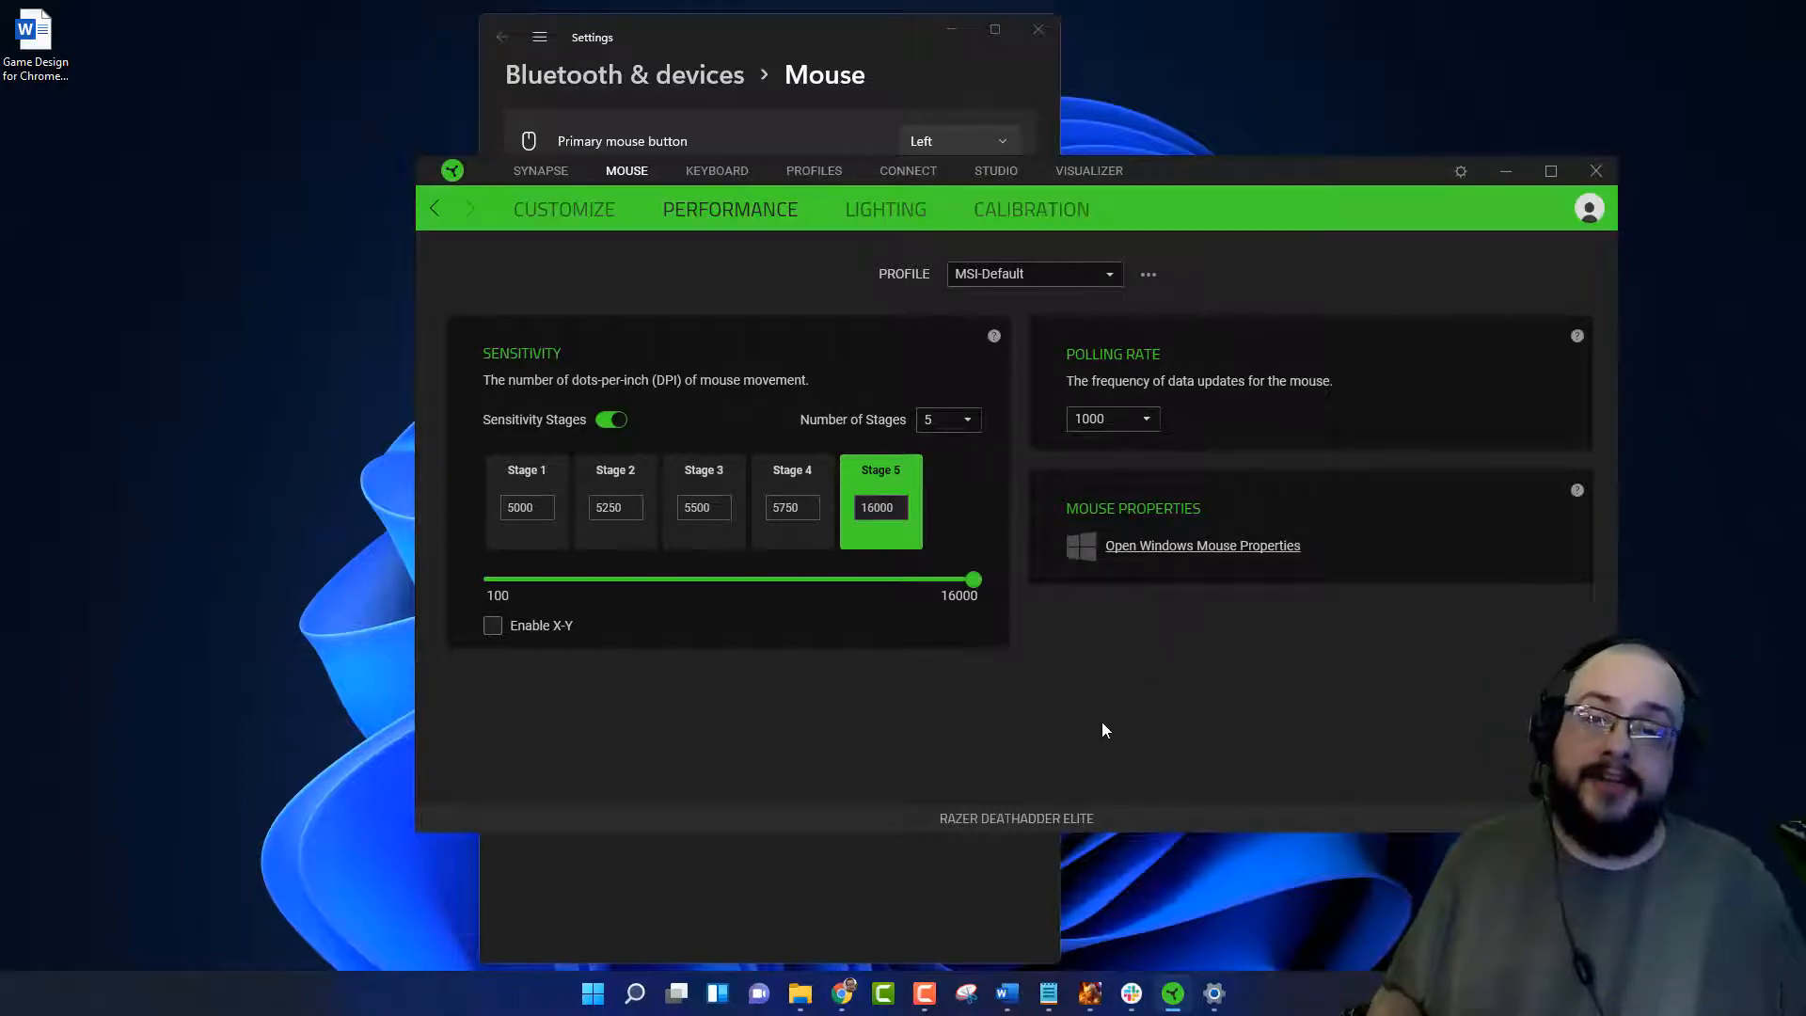
pyautogui.moveTo(1062, 712)
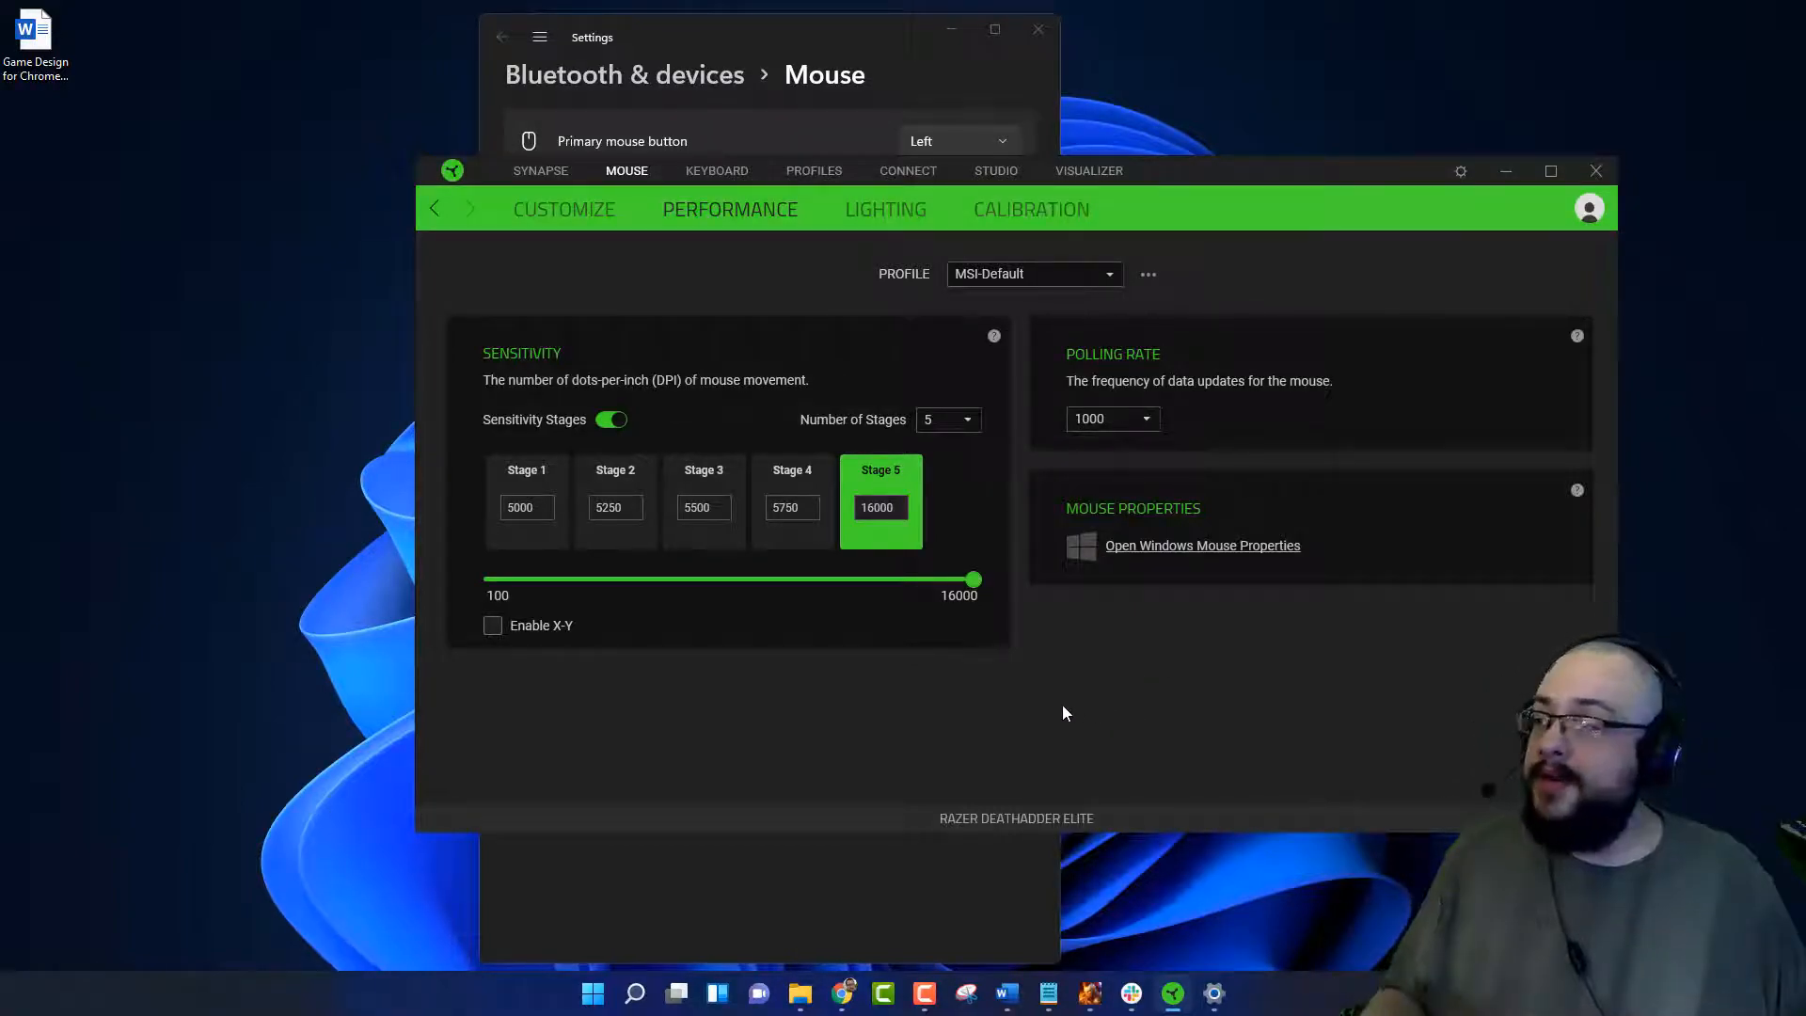
pyautogui.moveTo(951, 786)
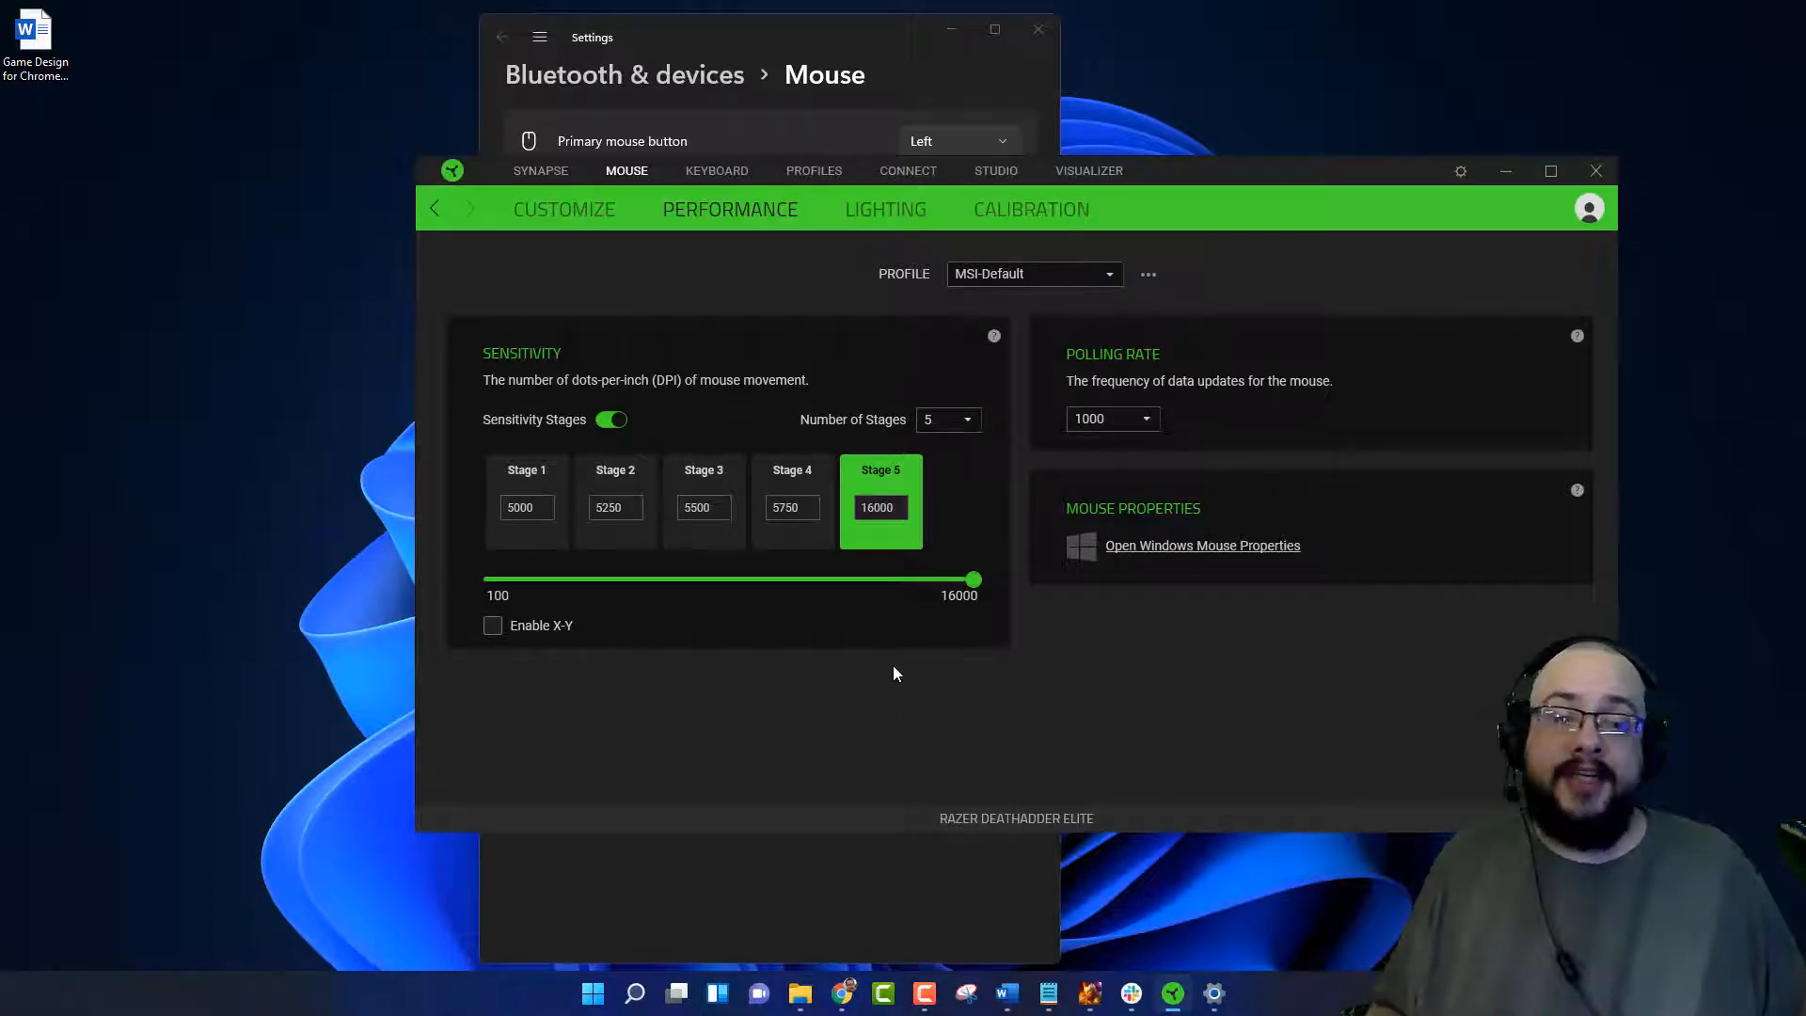
pyautogui.moveTo(795, 560)
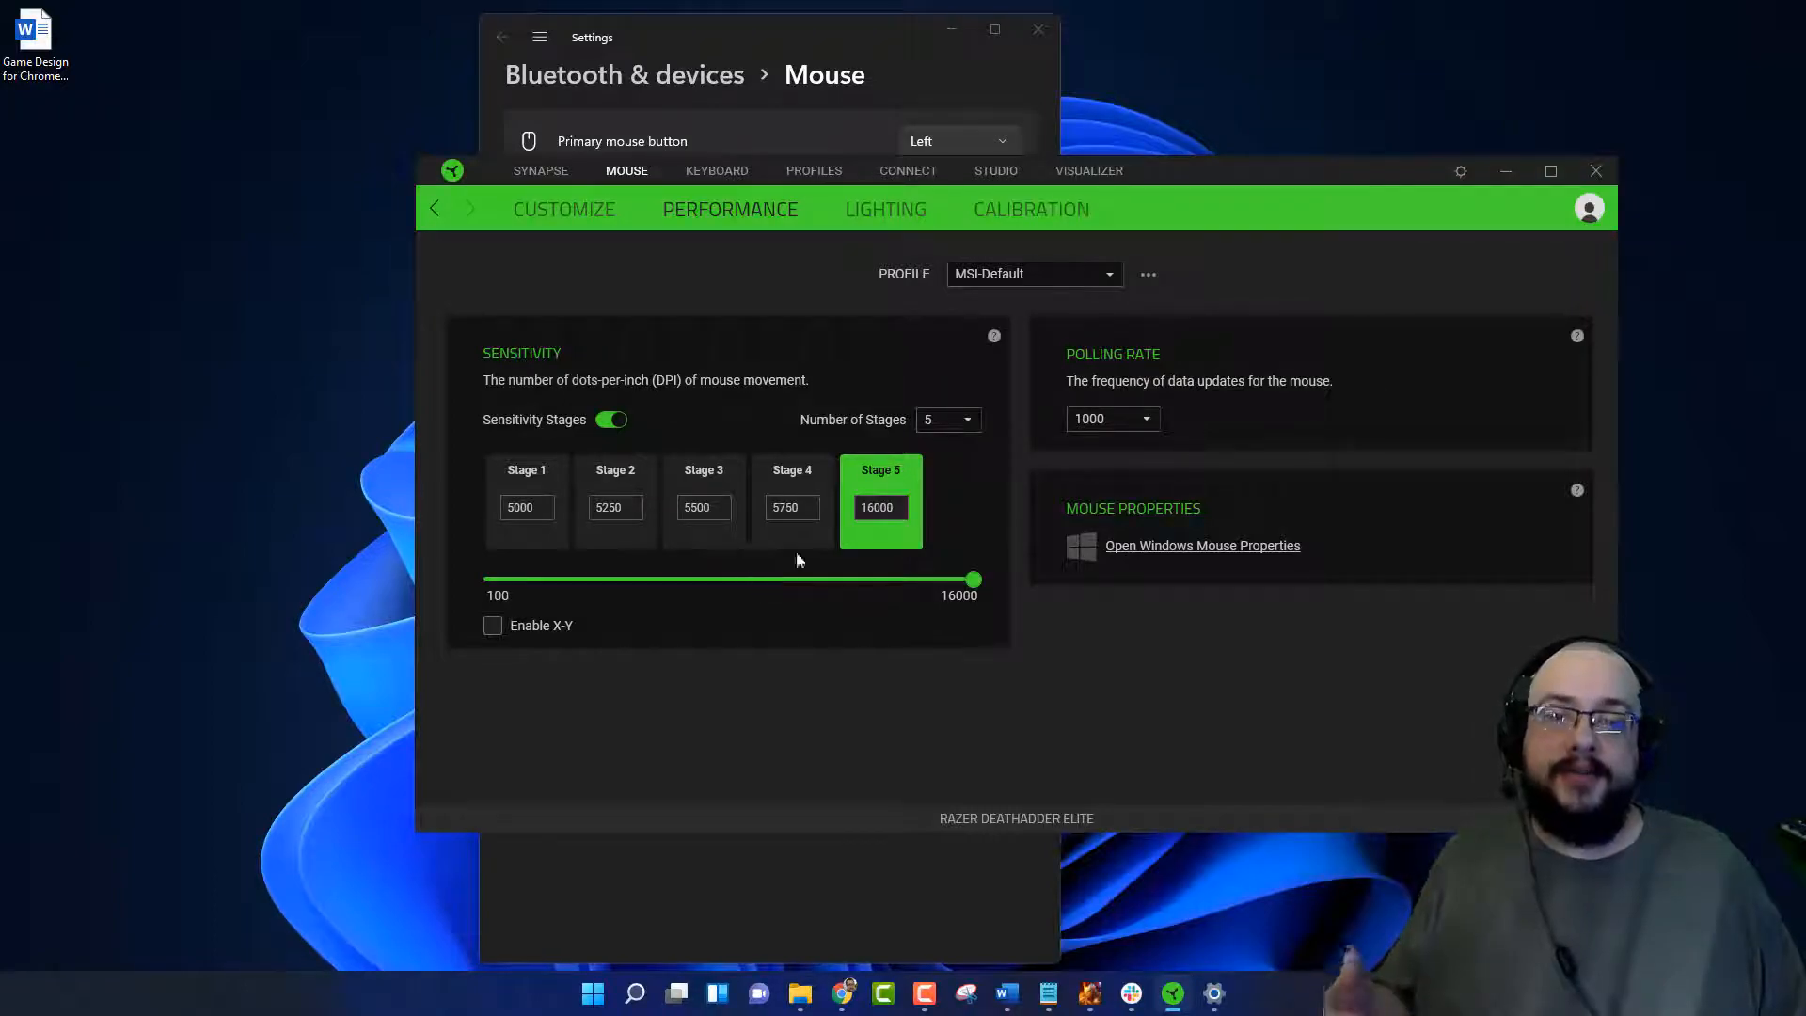
pyautogui.moveTo(939, 492)
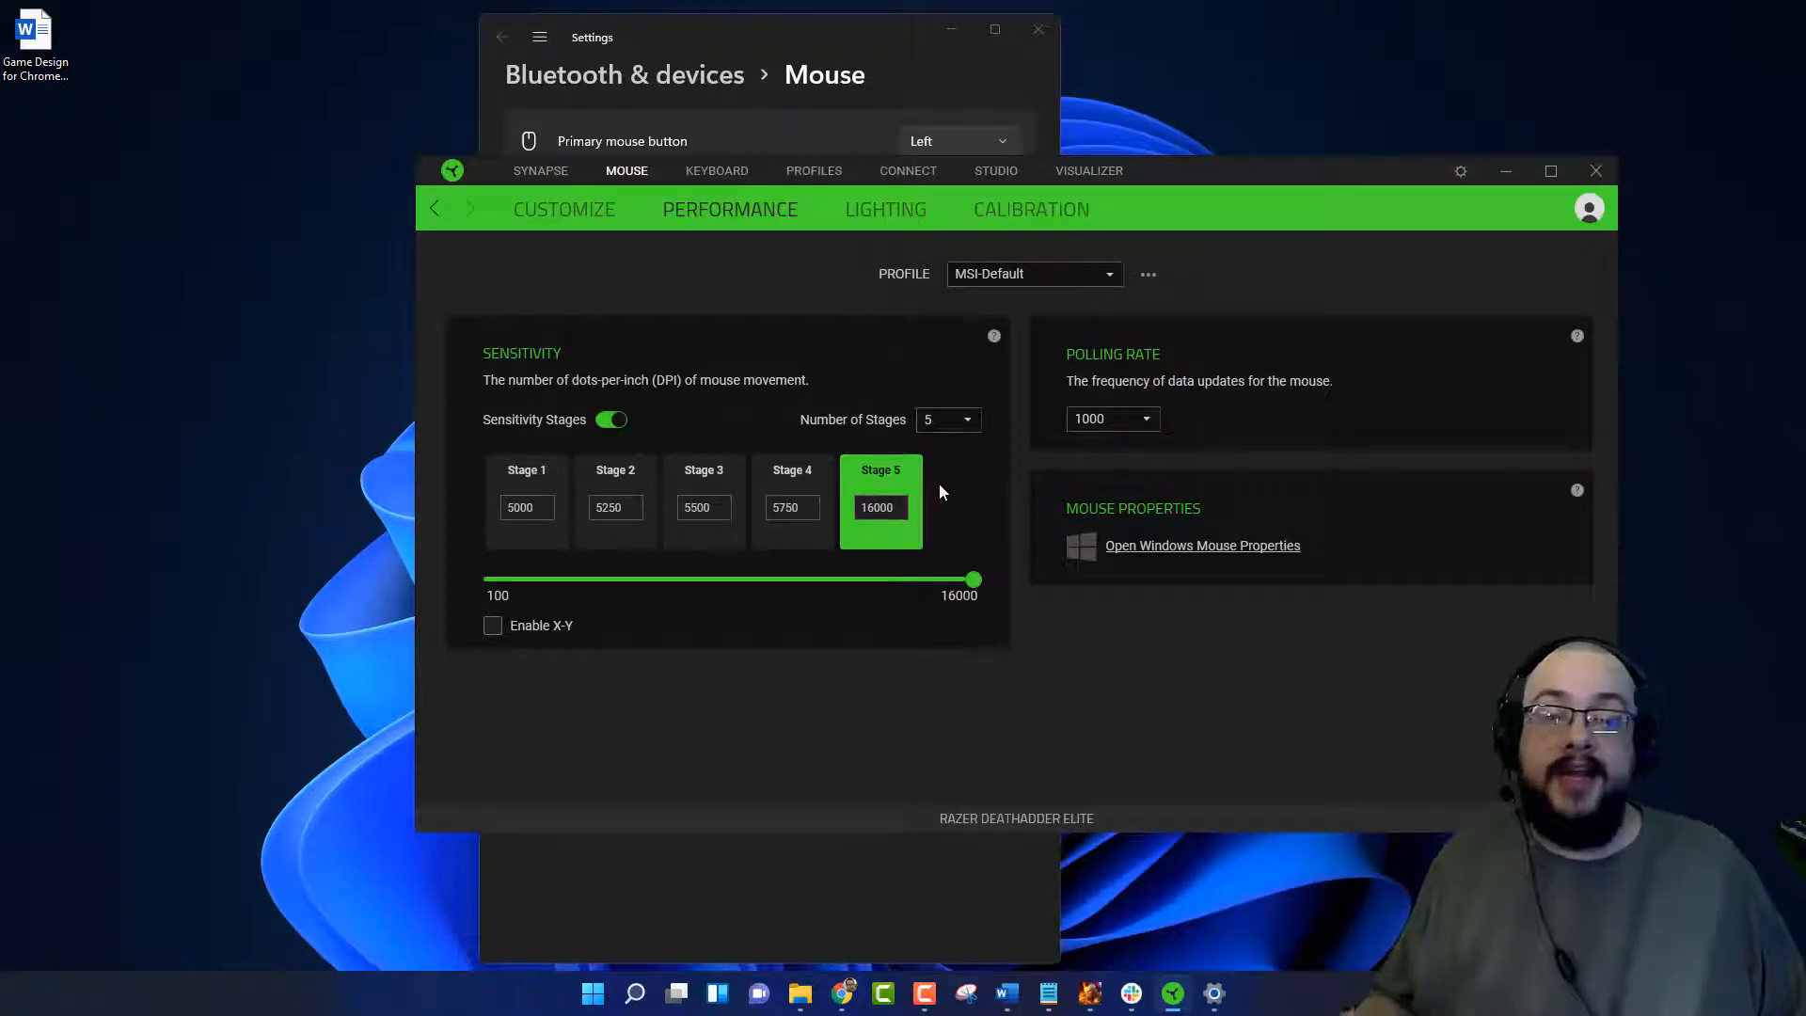
pyautogui.moveTo(889, 389)
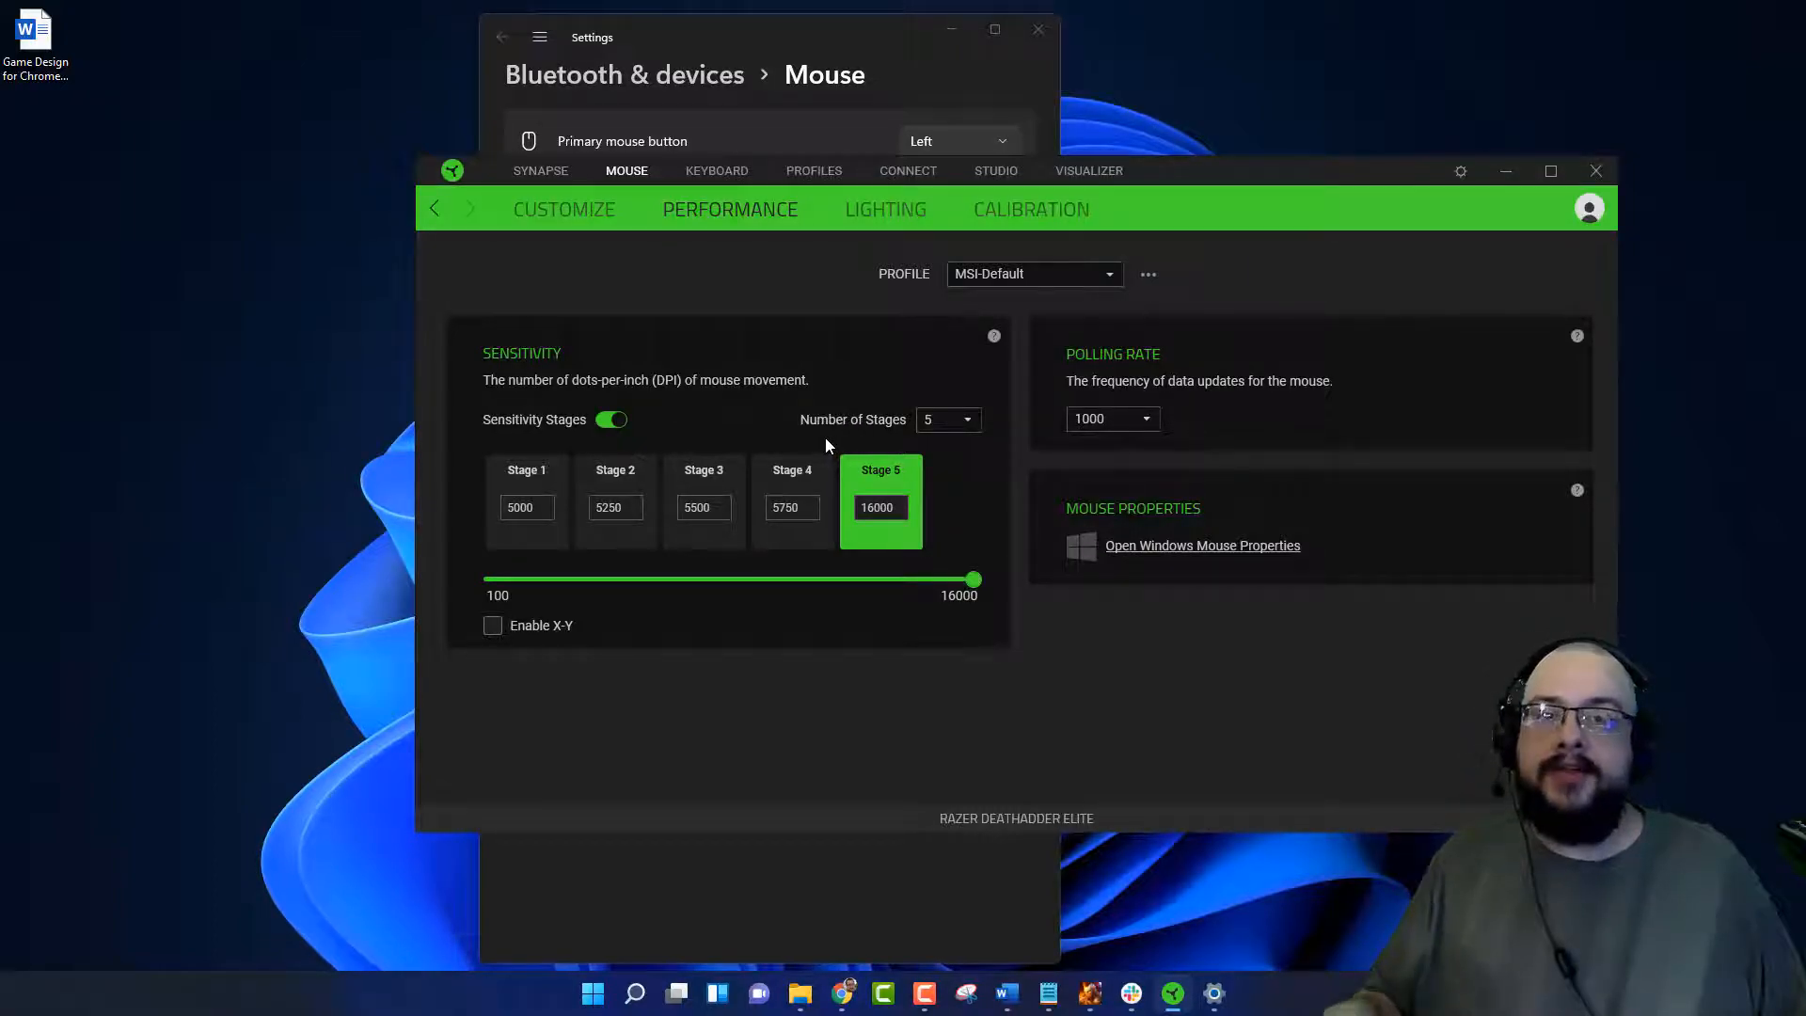
pyautogui.moveTo(806, 401)
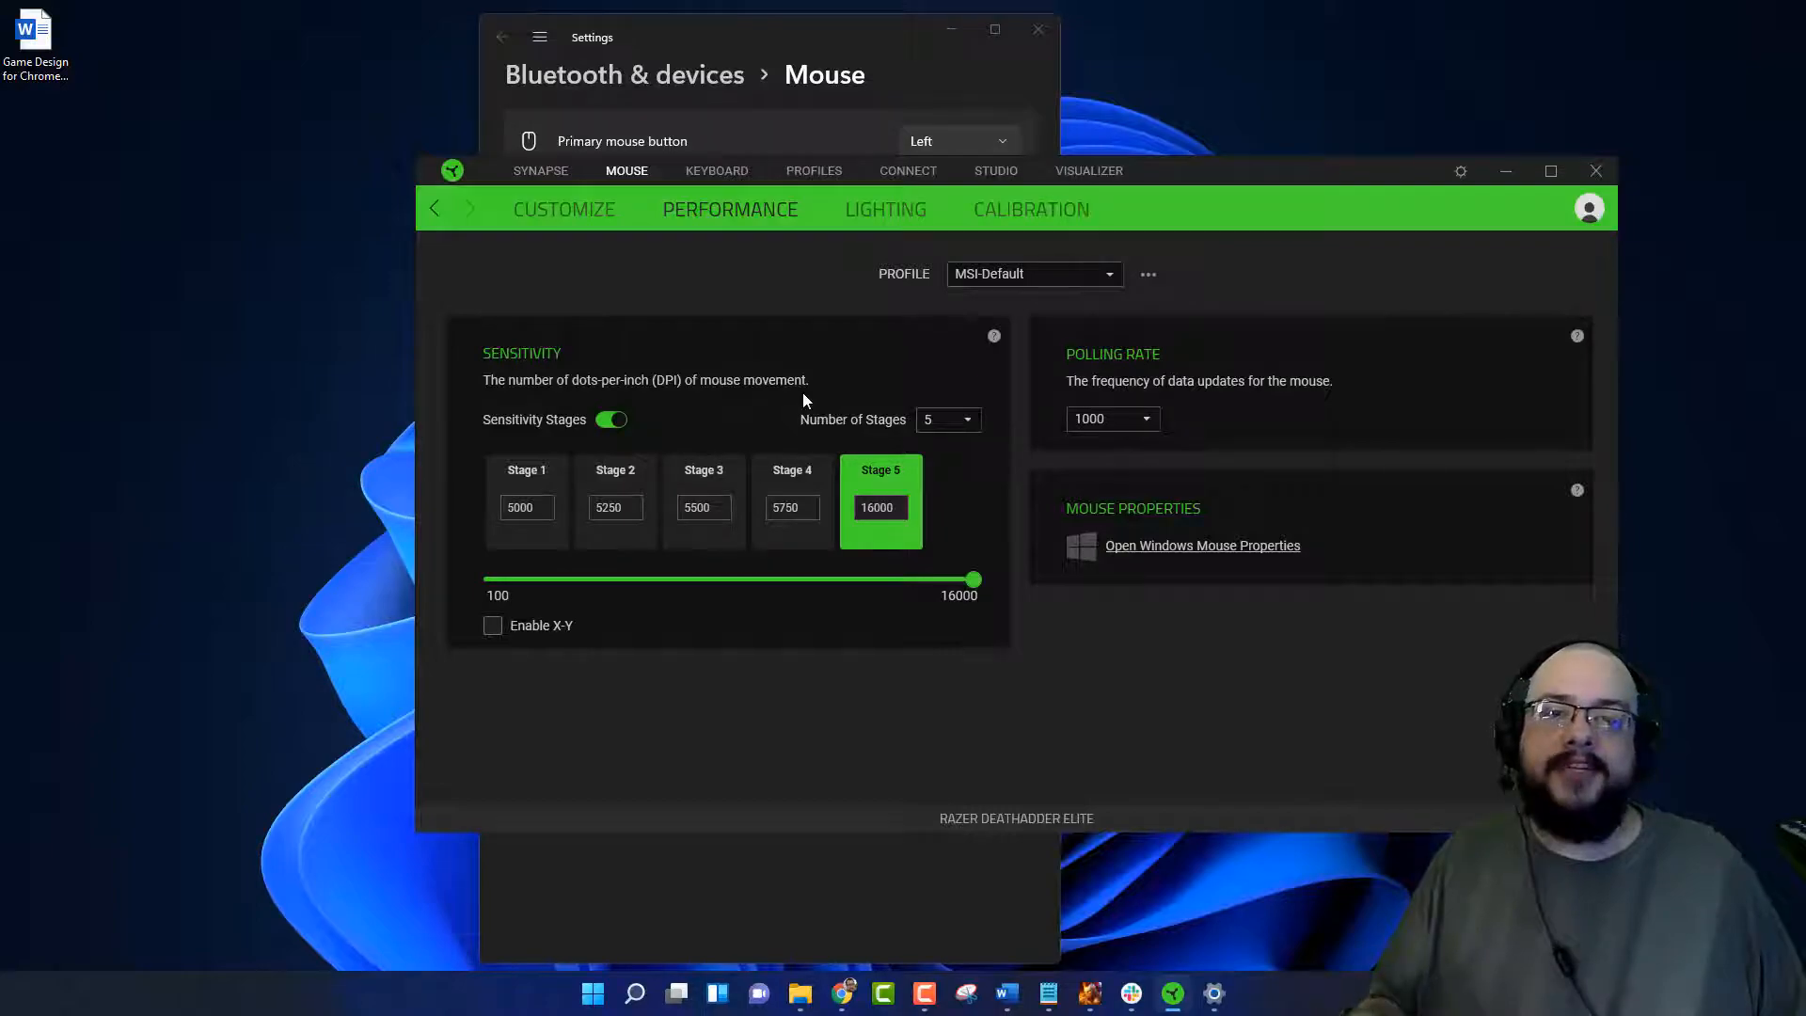